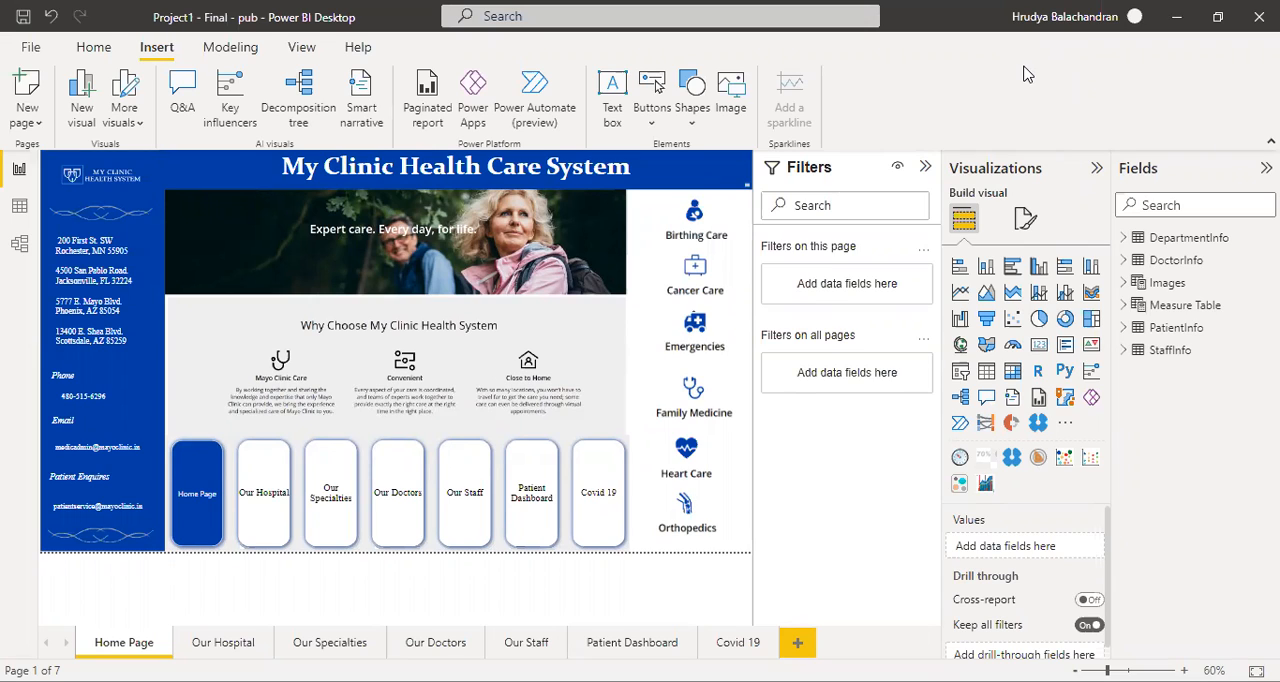
{"action": "mouse_move", "coordinate": [480, 572]}
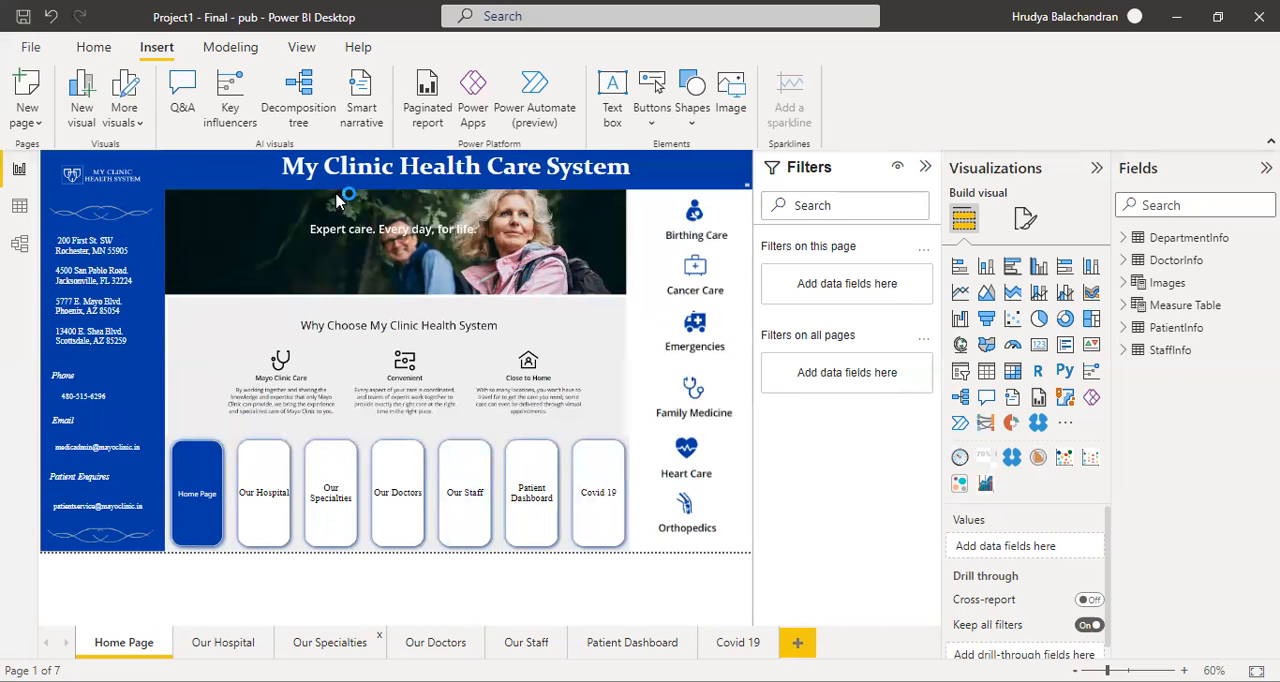
{"action": "mouse_move", "coordinate": [250, 572]}
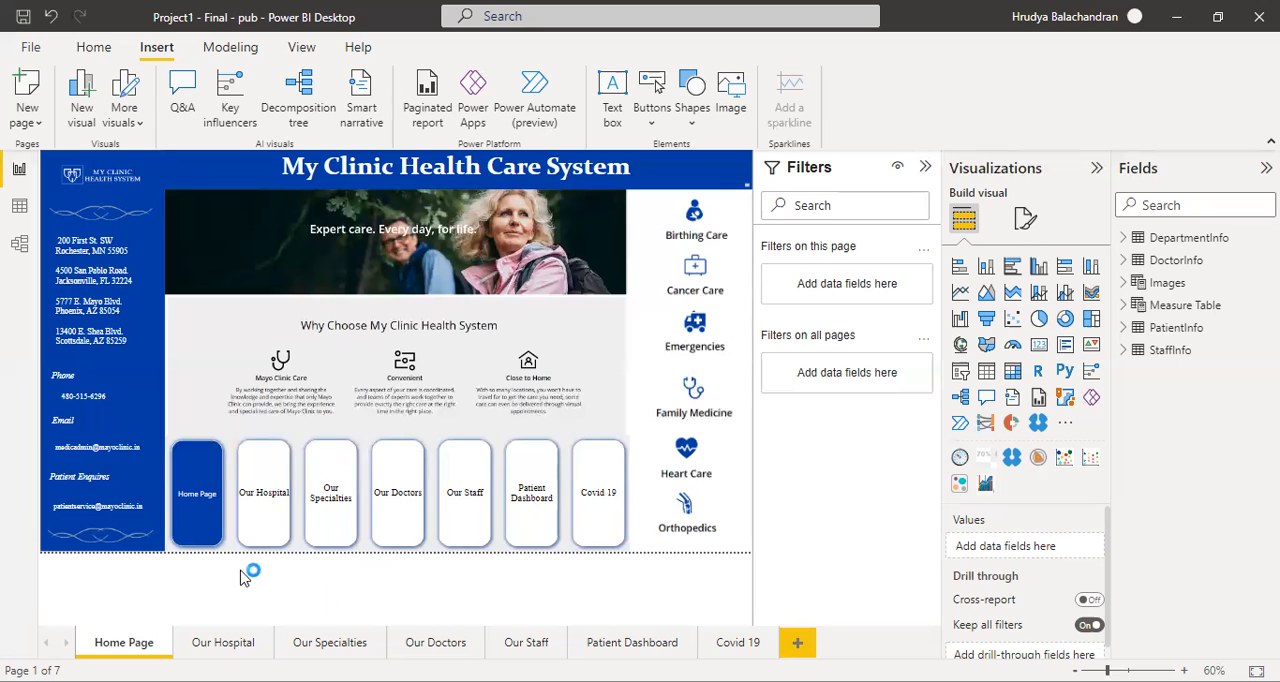
{"action": "mouse_move", "coordinate": [524, 592]}
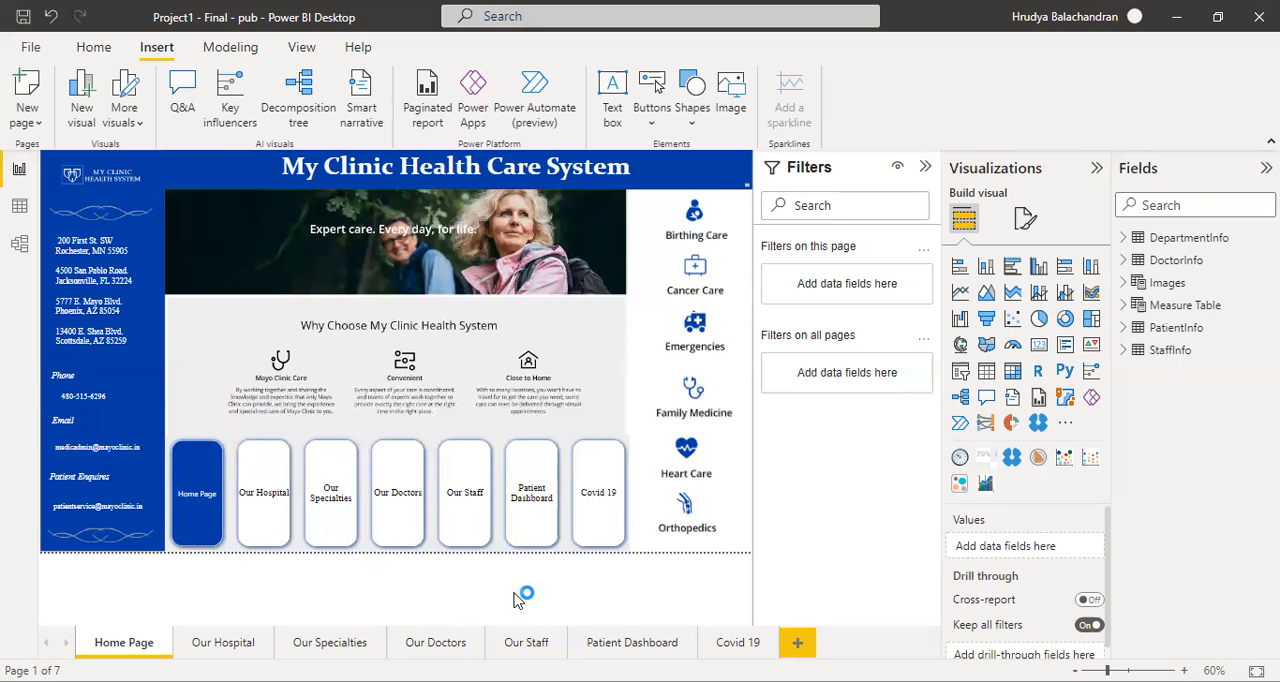
{"action": "mouse_move", "coordinate": [490, 610]}
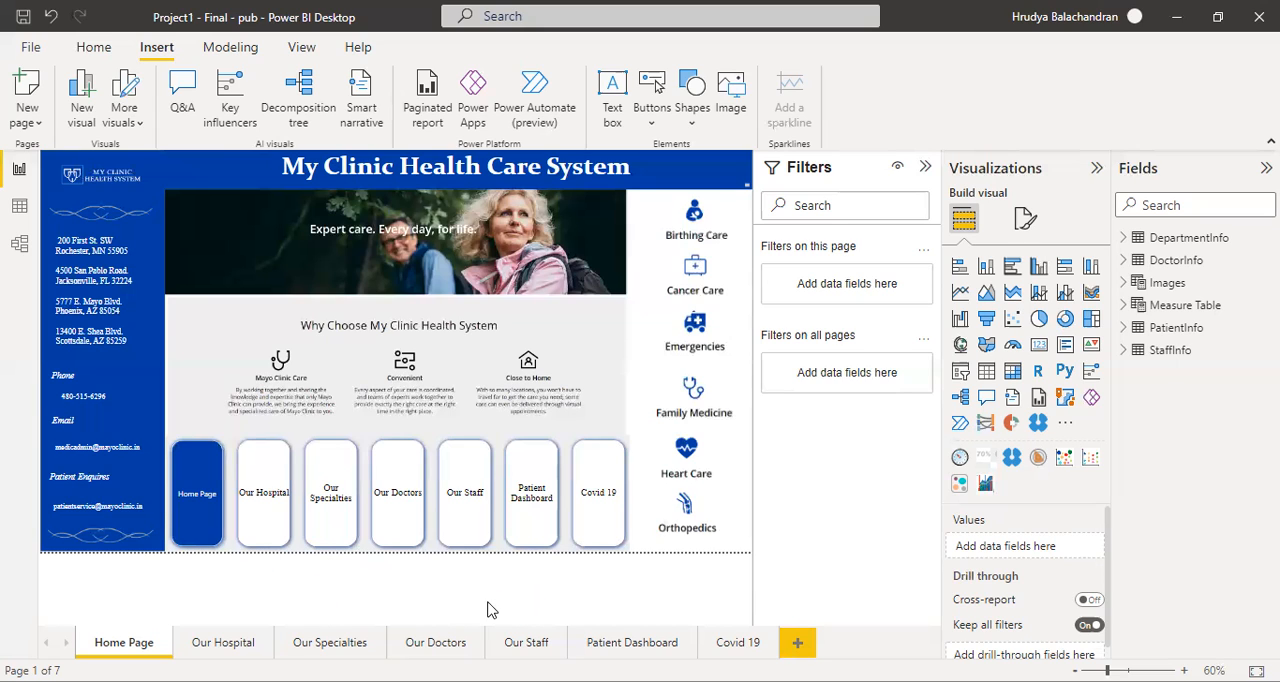
{"action": "mouse_move", "coordinate": [748, 632]}
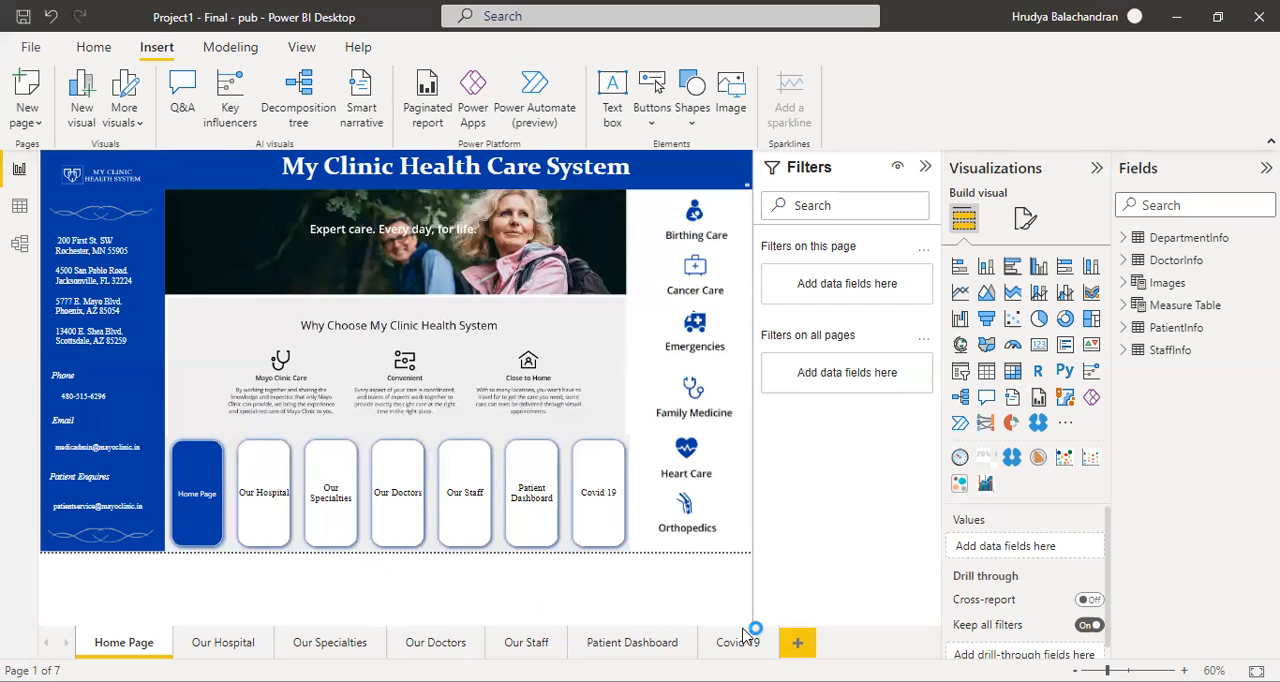
{"action": "mouse_move", "coordinate": [444, 610]}
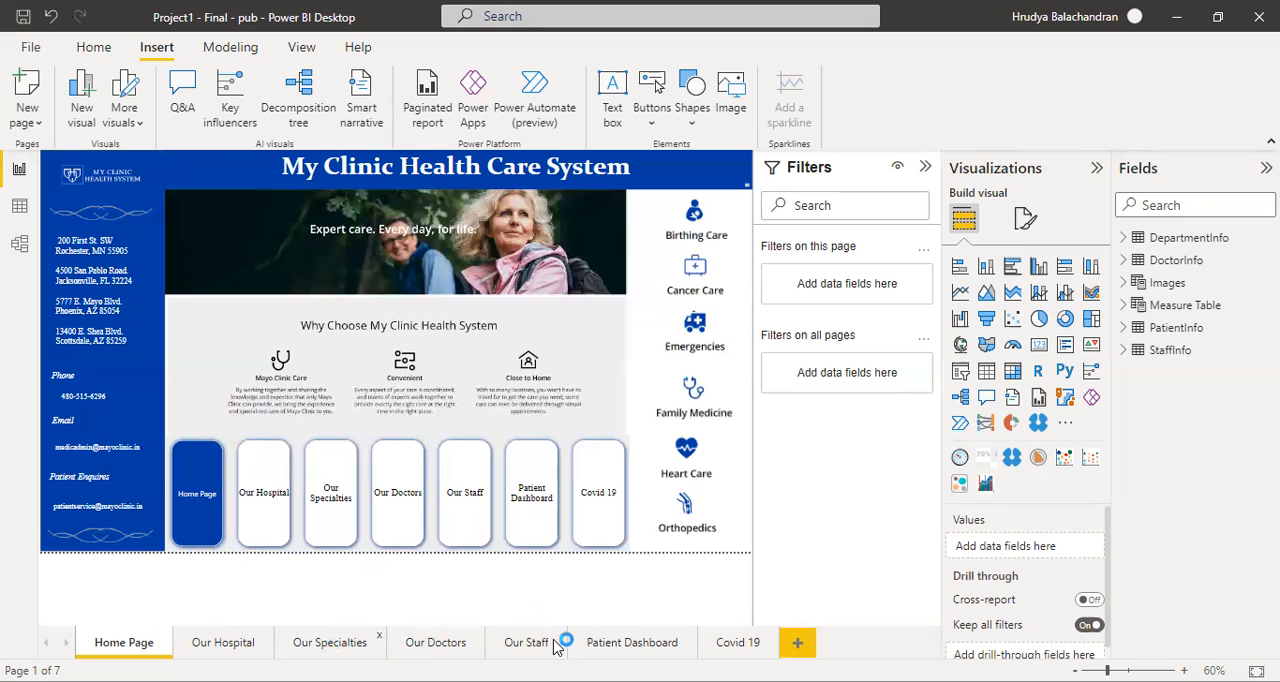
{"action": "mouse_move", "coordinate": [584, 524]}
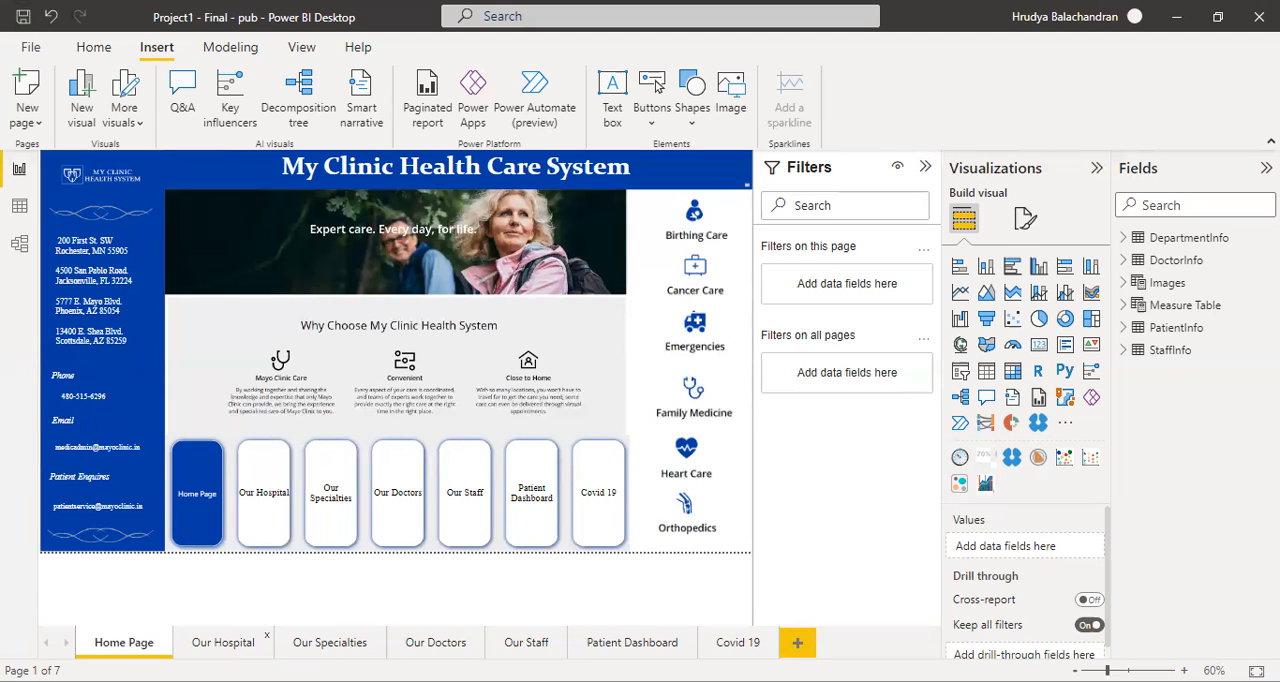
{"action": "mouse_move", "coordinate": [224, 642]}
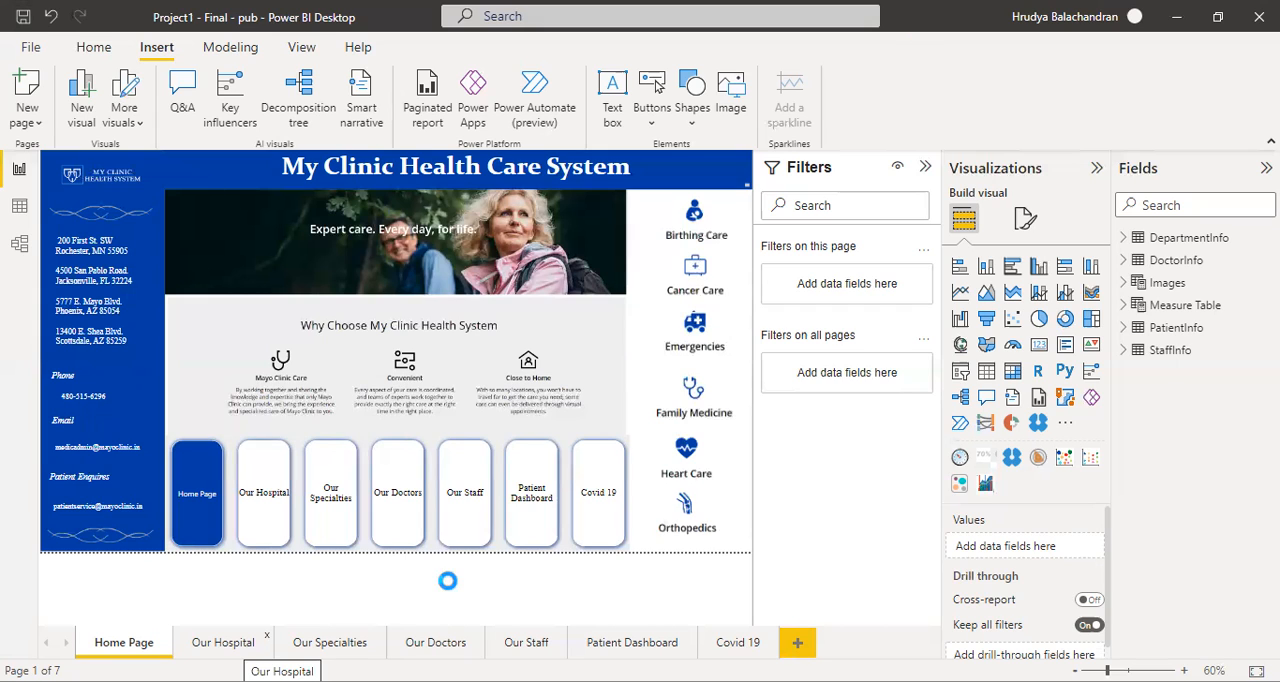
Switch to the Our Hospital page to load its Clinical Dashboard visuals.
{"action": "left_click", "coordinate": [224, 642]}
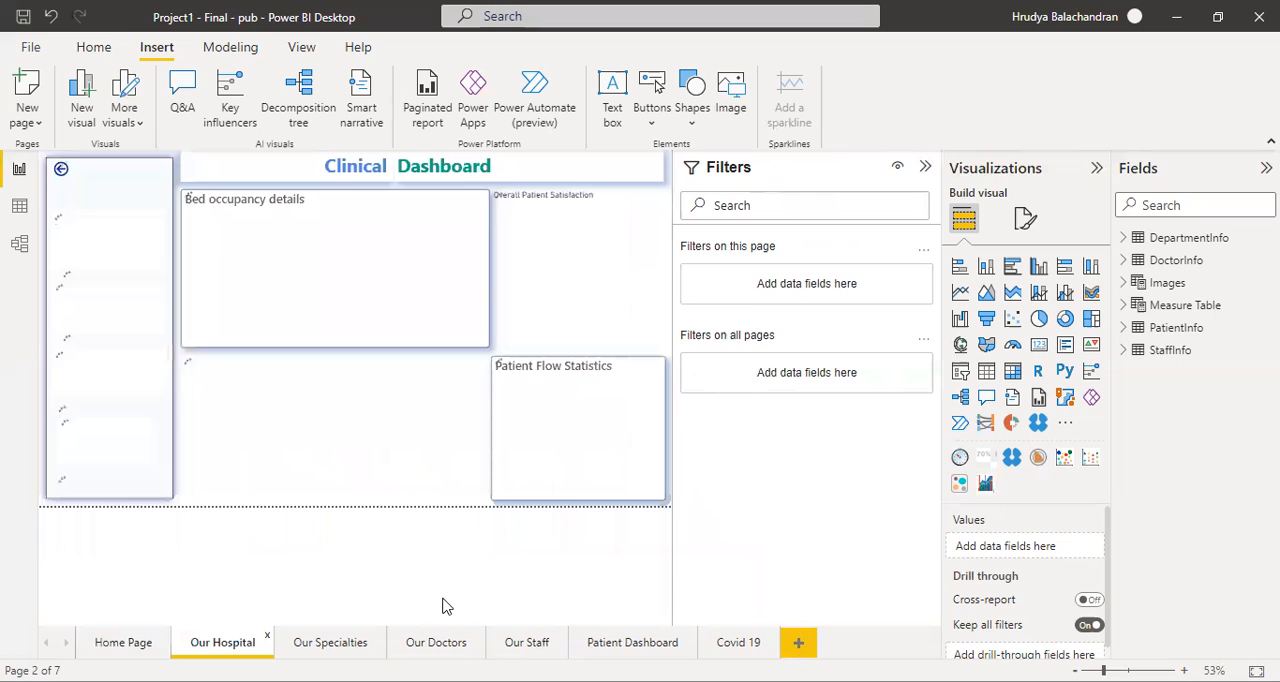
{"action": "mouse_move", "coordinate": [938, 190]}
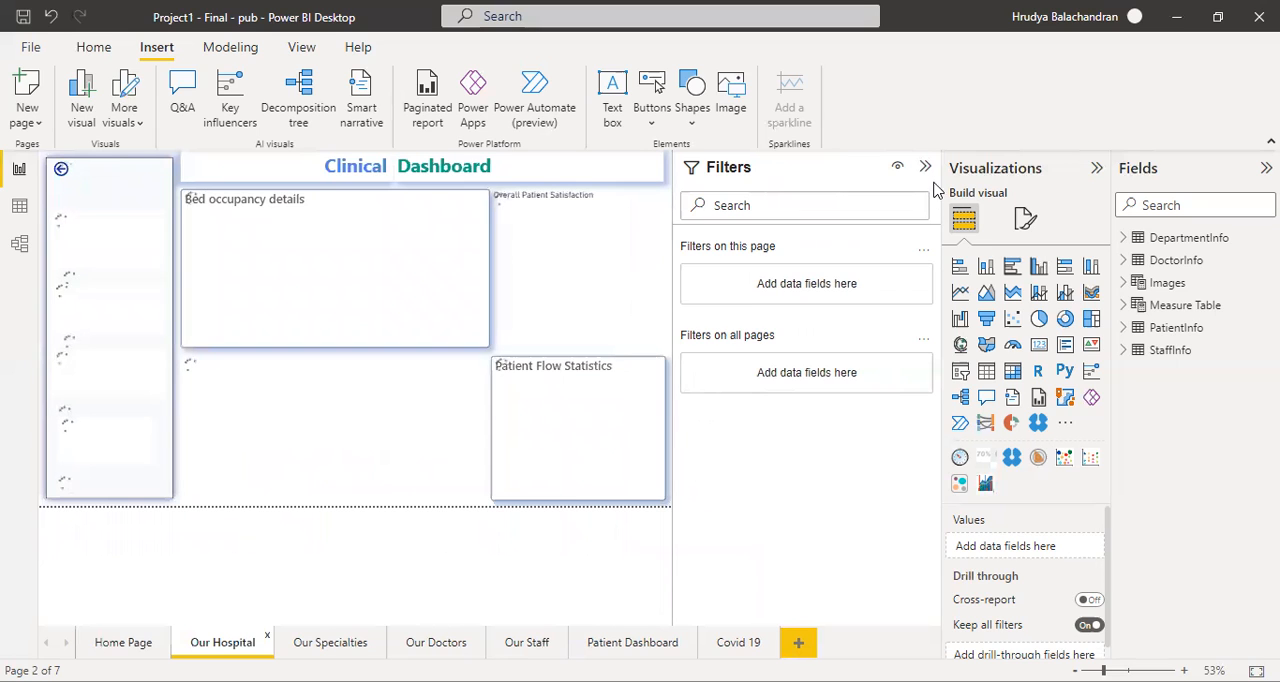
{"action": "mouse_move", "coordinate": [684, 158]}
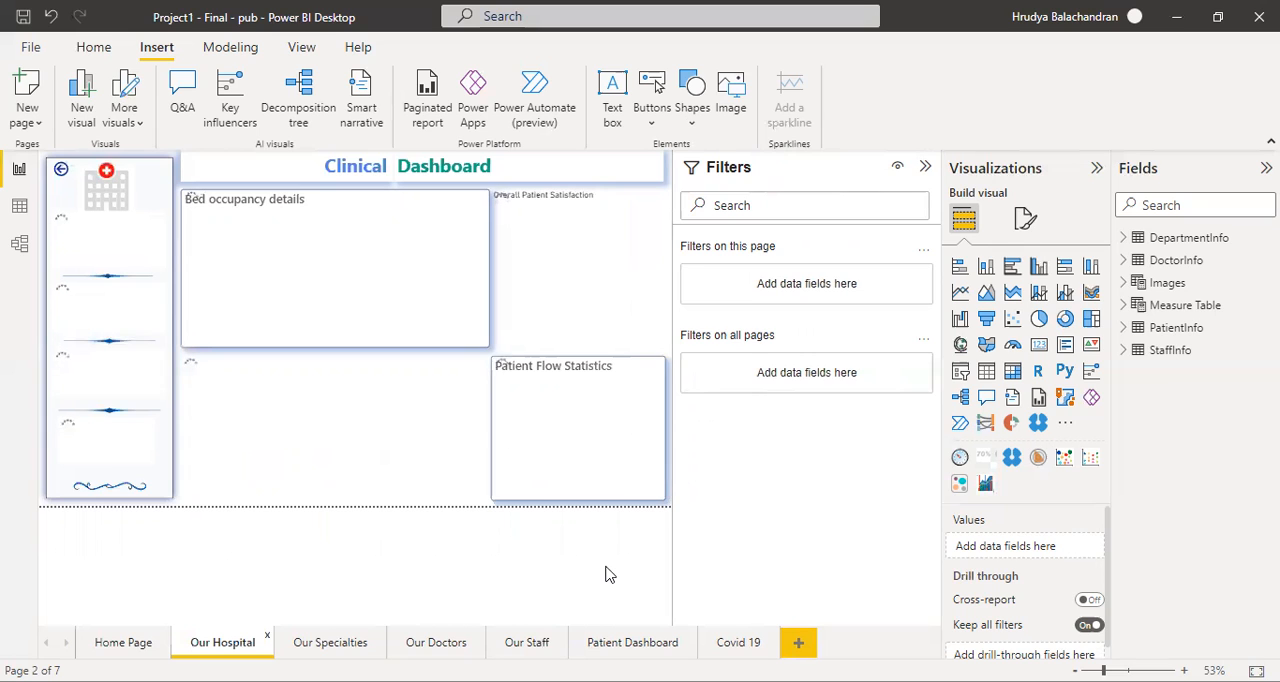
{"action": "mouse_move", "coordinate": [534, 94]}
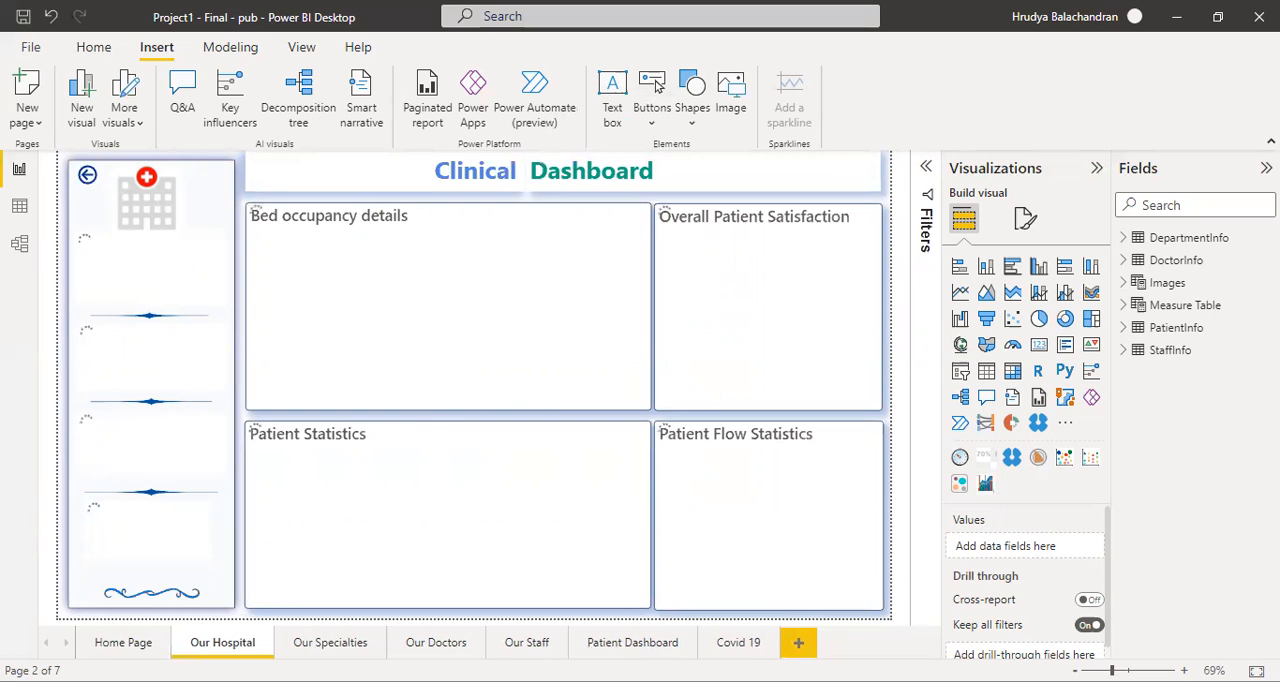
{"action": "mouse_move", "coordinate": [924, 168]}
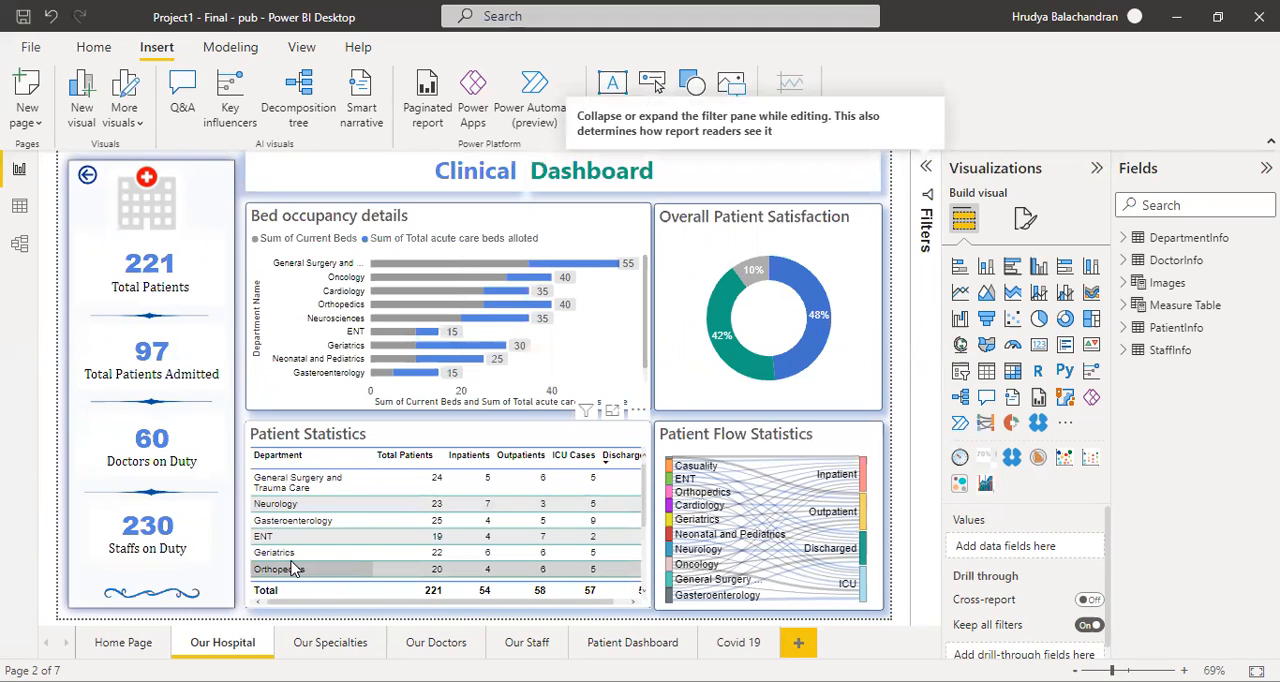
{"action": "mouse_move", "coordinate": [292, 568]}
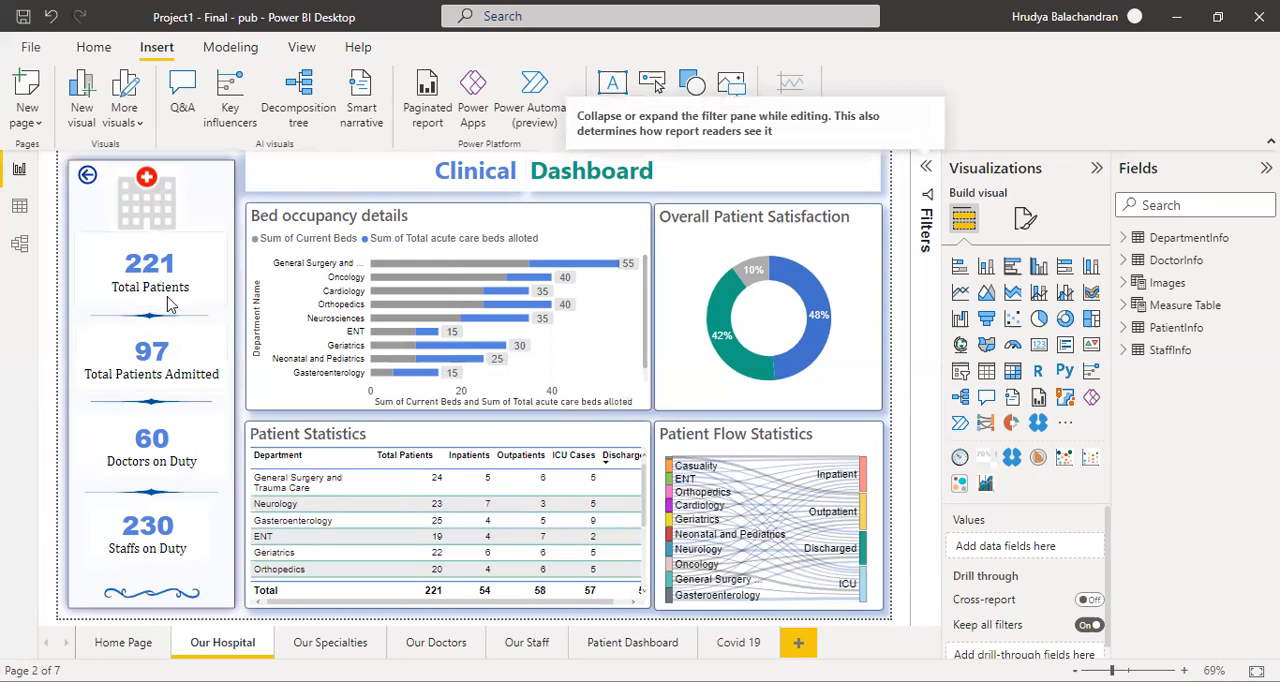
{"action": "mouse_move", "coordinate": [152, 438]}
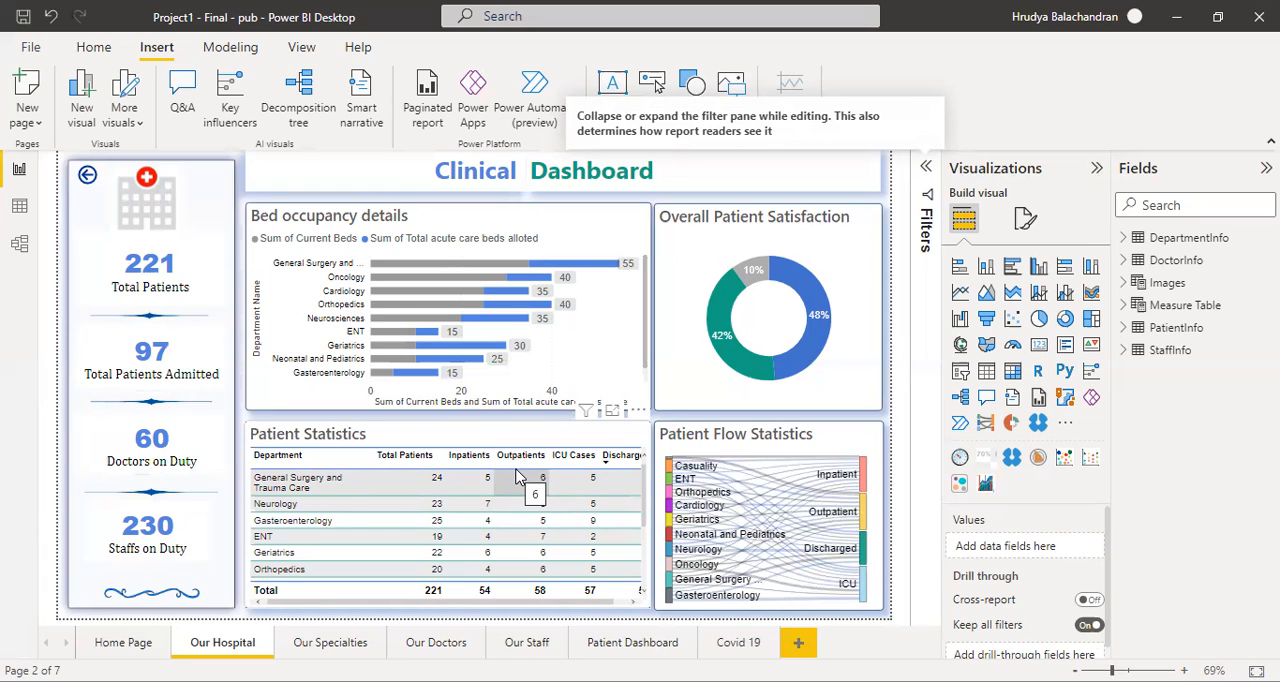
{"action": "mouse_move", "coordinate": [384, 470]}
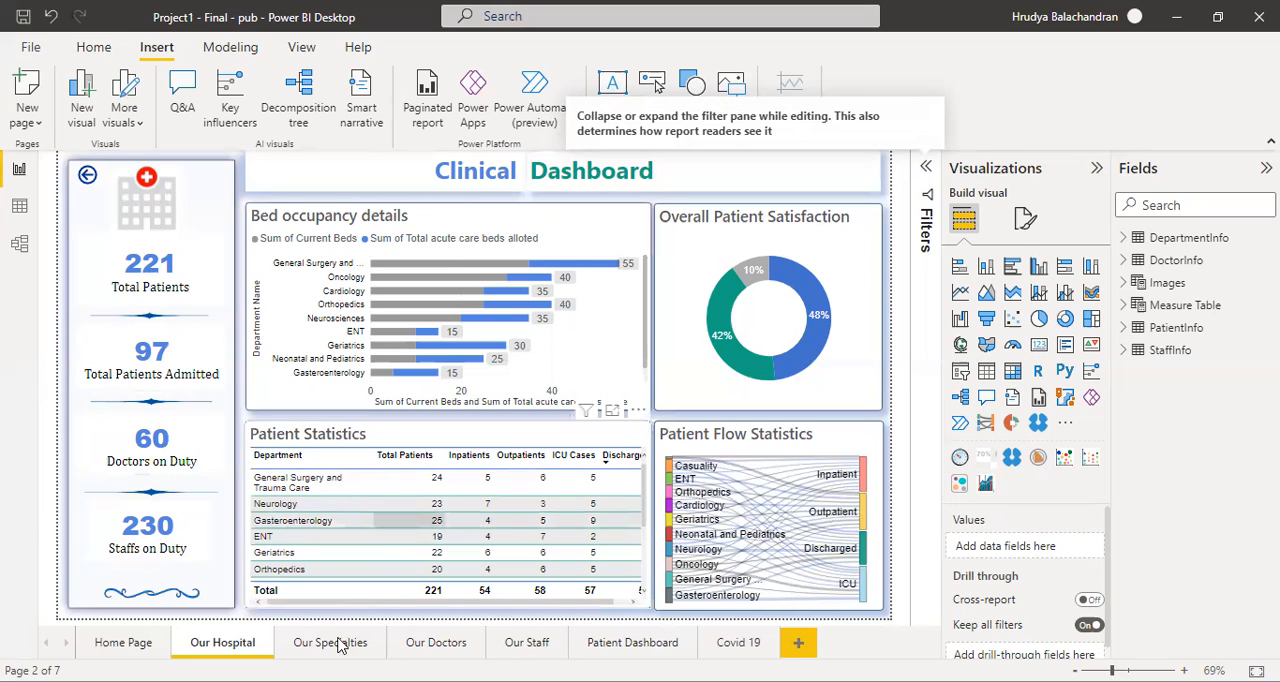
{"action": "left_click", "coordinate": [328, 642]}
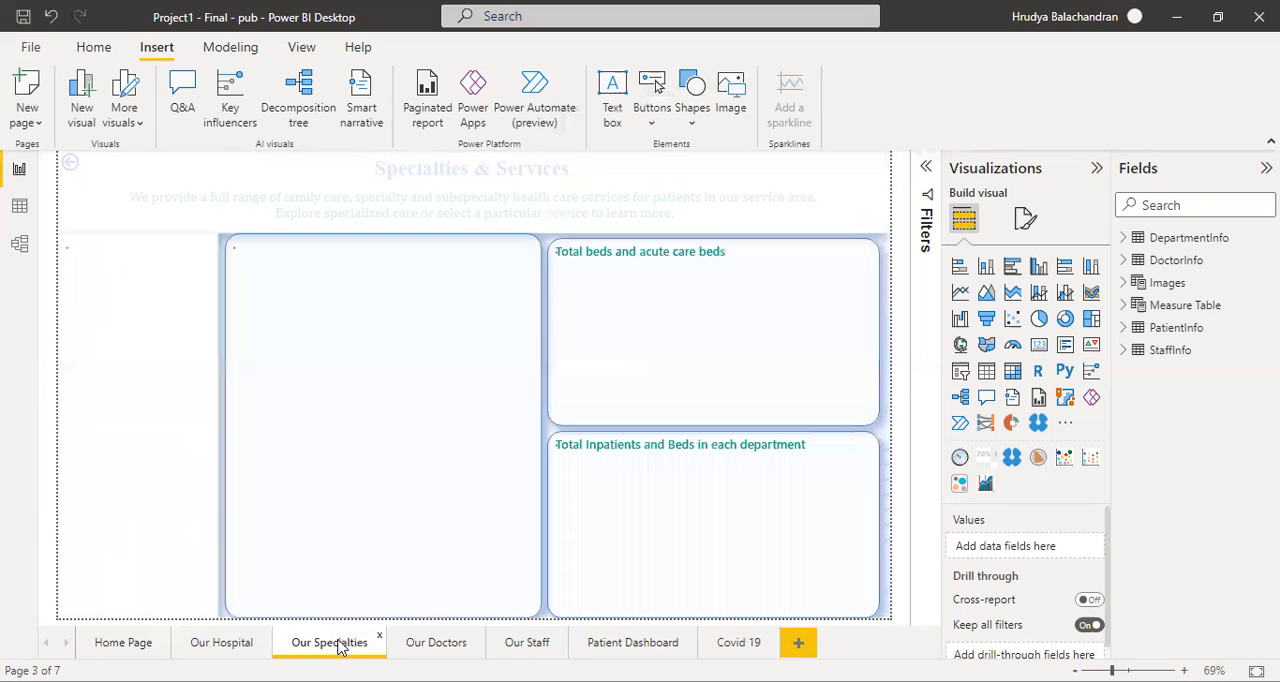
{"action": "left_click", "coordinate": [328, 642]}
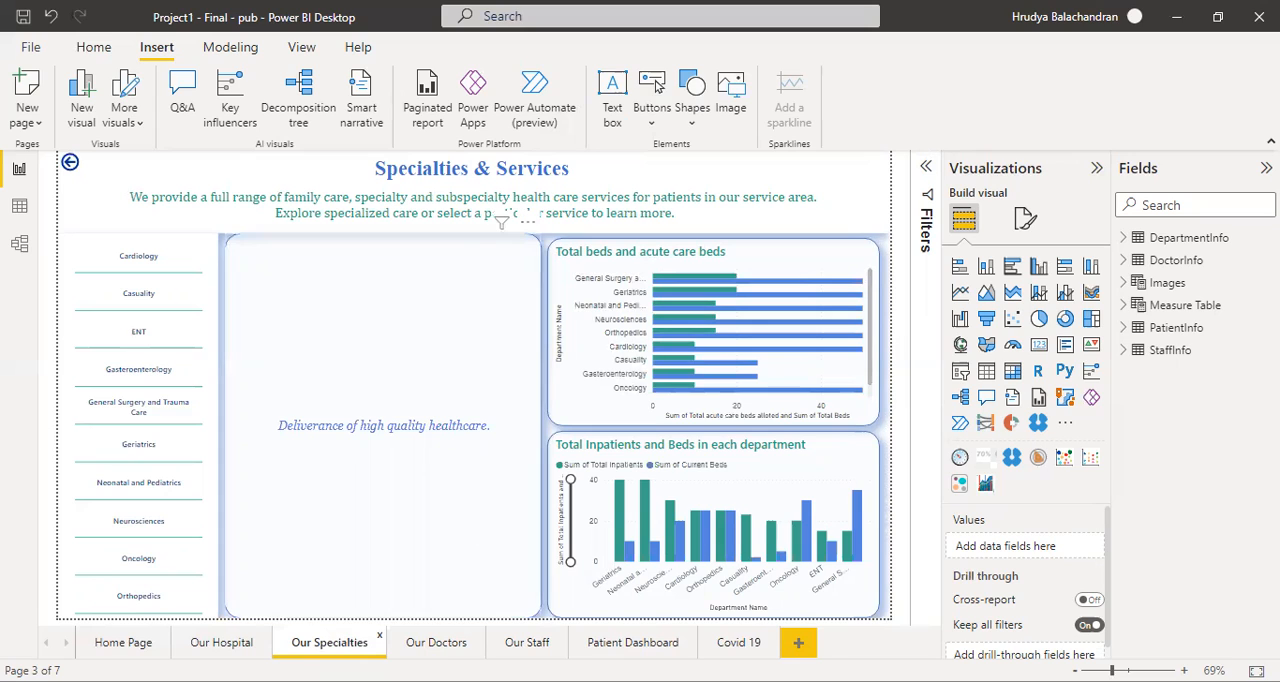
{"action": "mouse_move", "coordinate": [498, 448]}
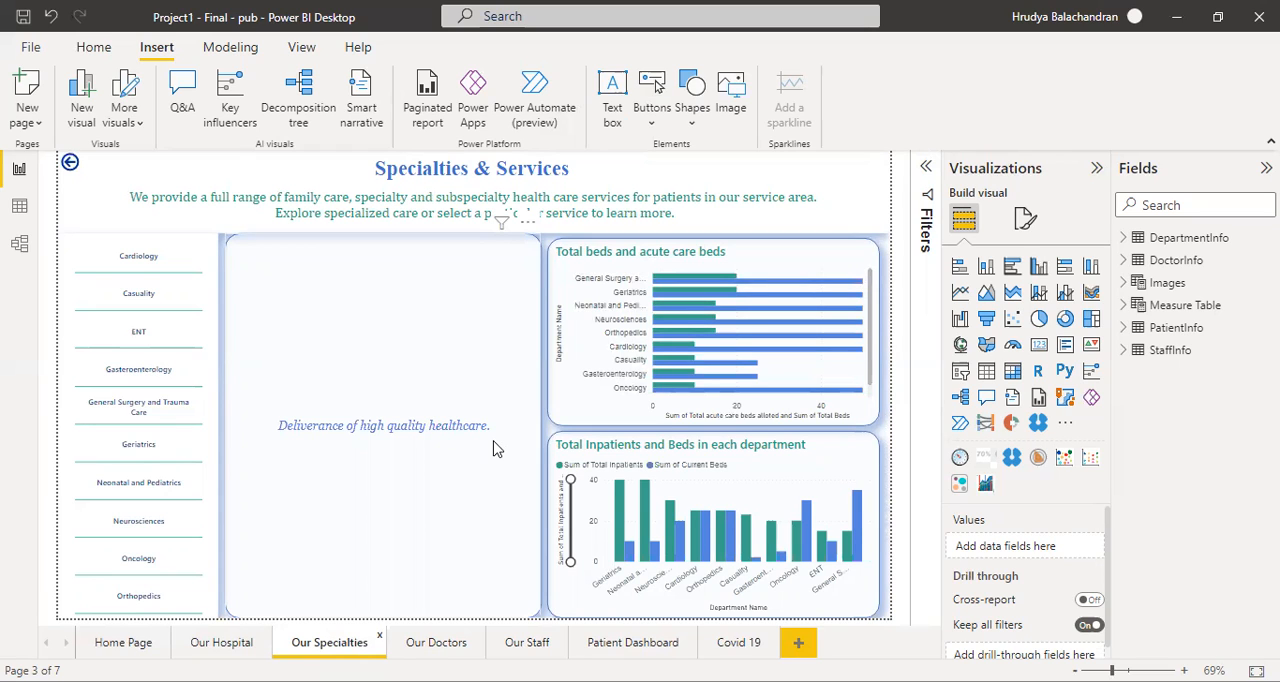
{"action": "mouse_move", "coordinate": [630, 176]}
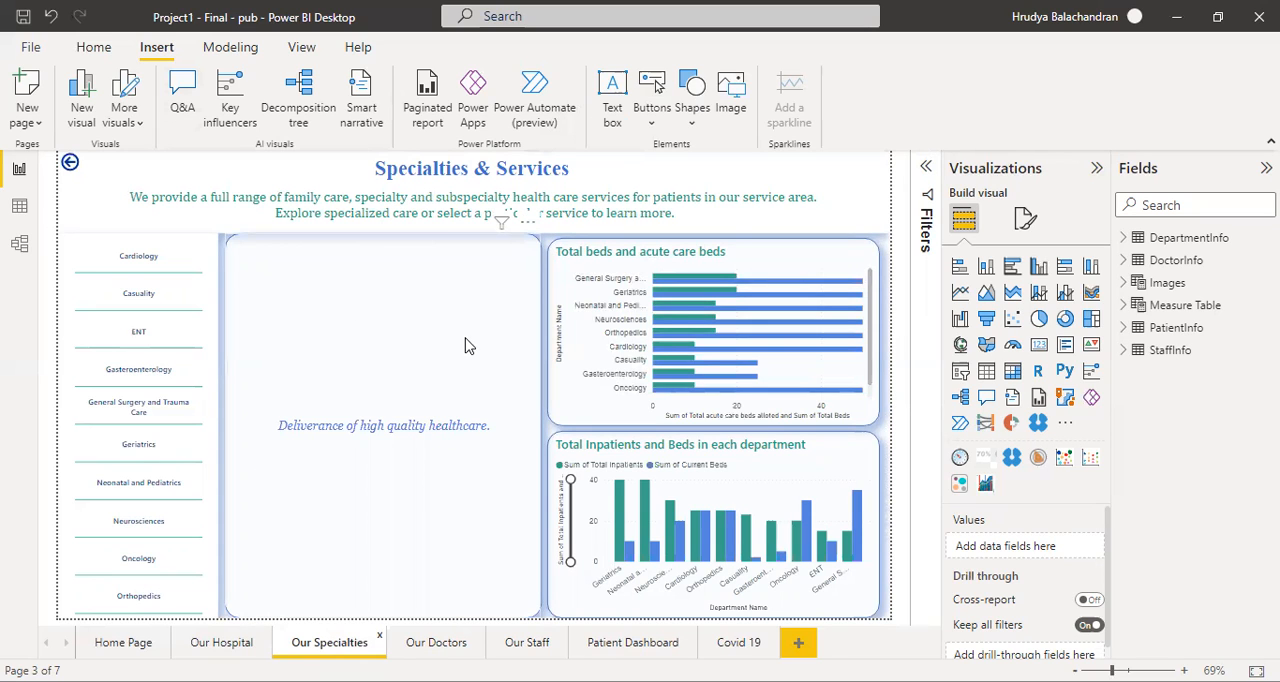
{"action": "mouse_move", "coordinate": [284, 316]}
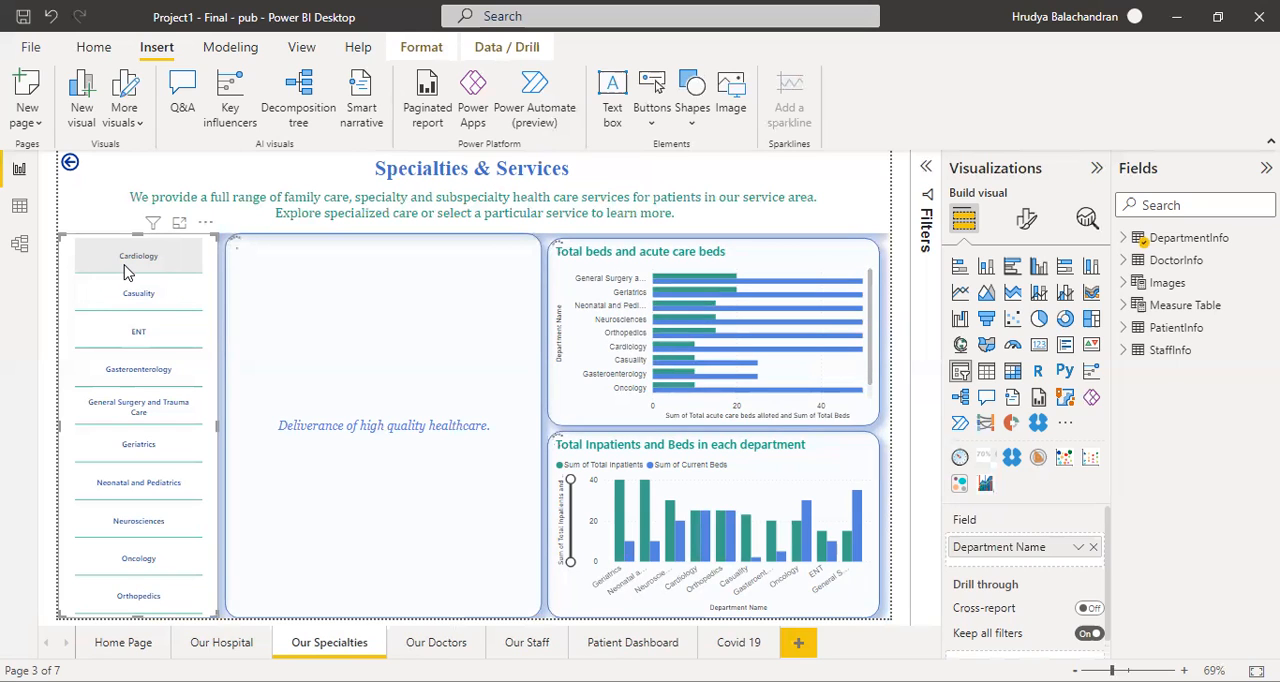
{"action": "left_click", "coordinate": [138, 256]}
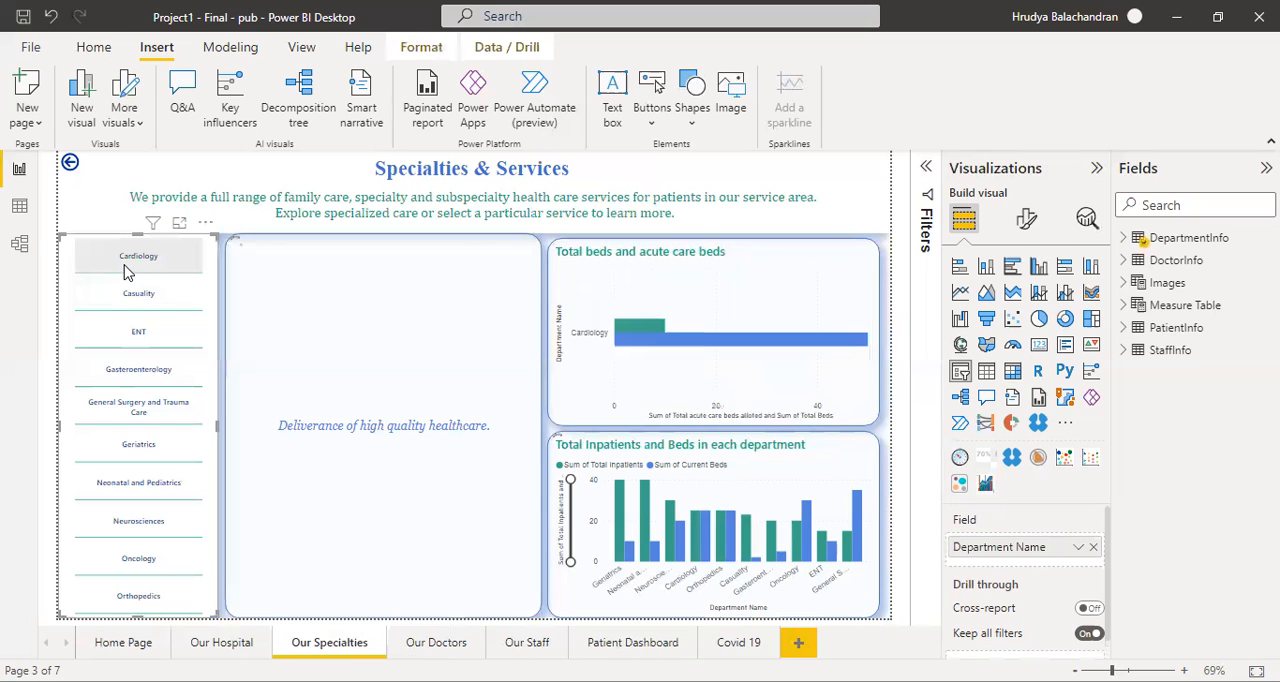
{"action": "left_click", "coordinate": [138, 256]}
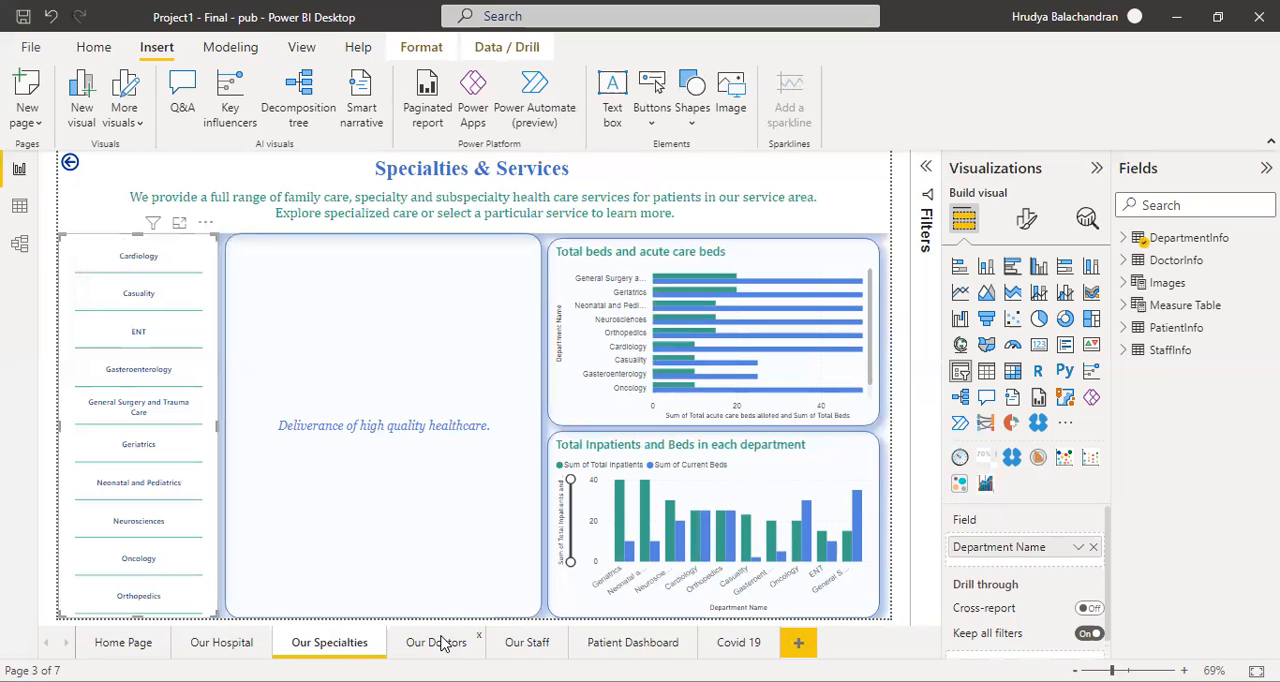
Switch to the Our Doctors page showing the Doctor's Dashboard and doctor table.
{"action": "left_click", "coordinate": [434, 642]}
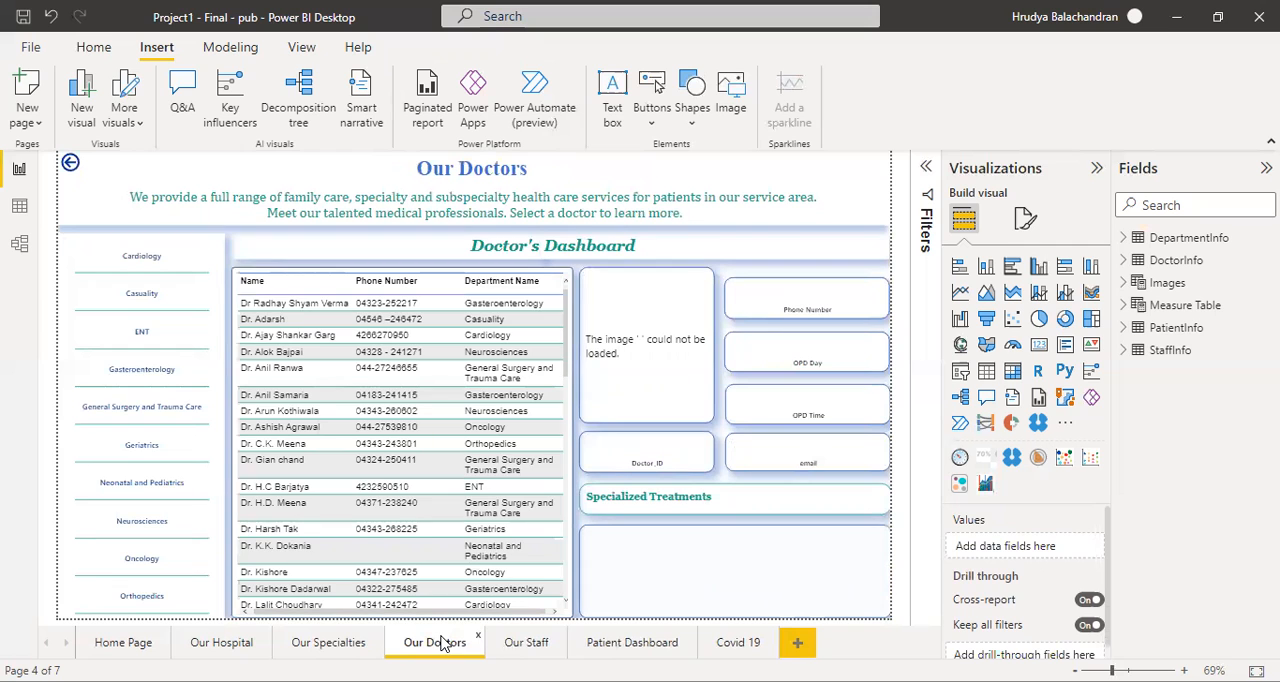
{"action": "mouse_move", "coordinate": [496, 430]}
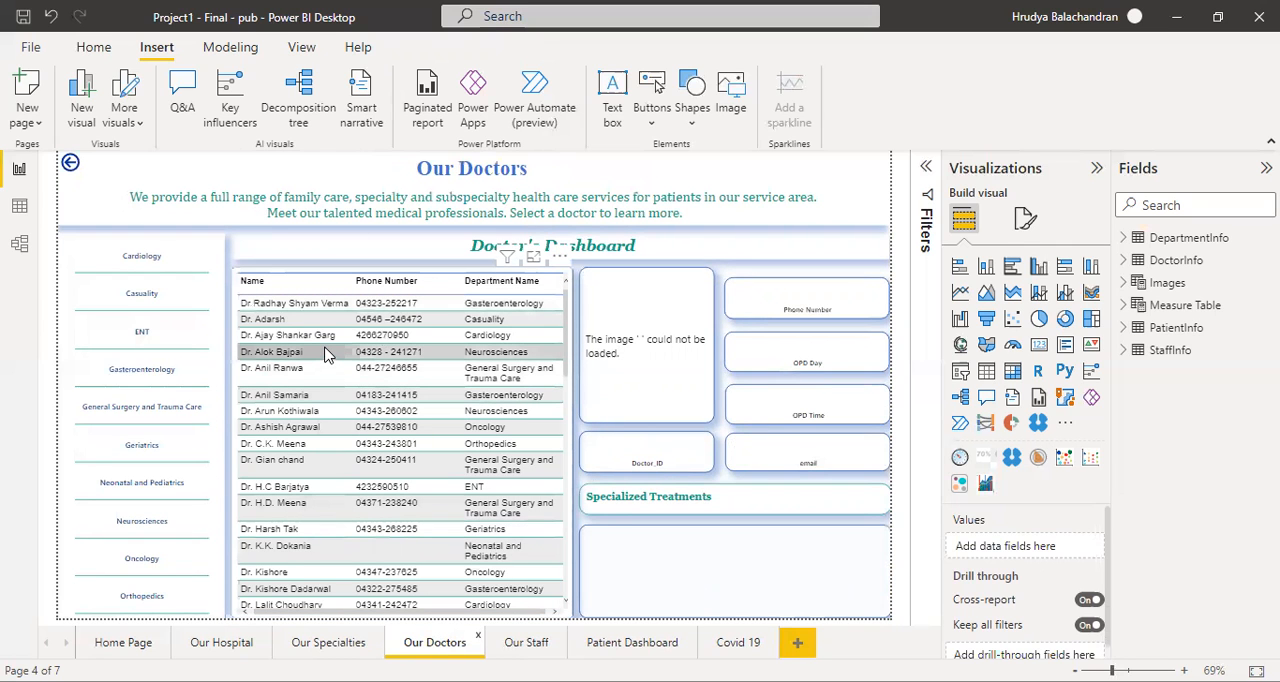
{"action": "mouse_move", "coordinate": [324, 352]}
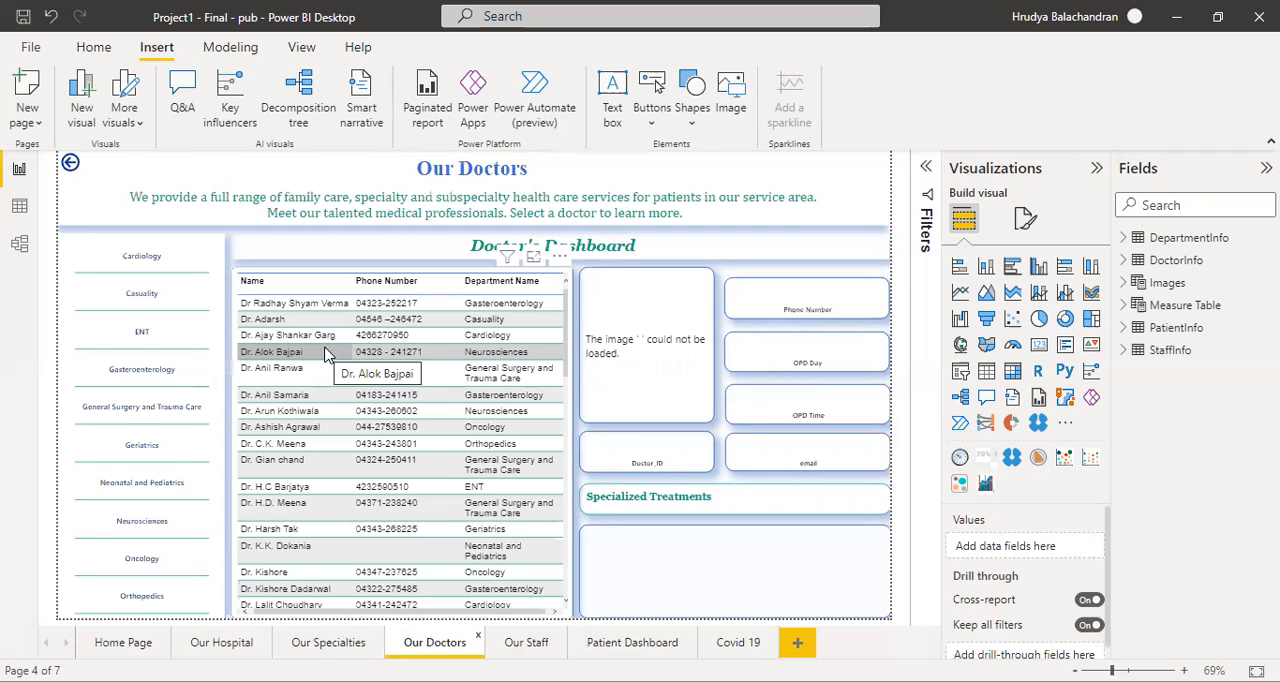
{"action": "mouse_move", "coordinate": [328, 356]}
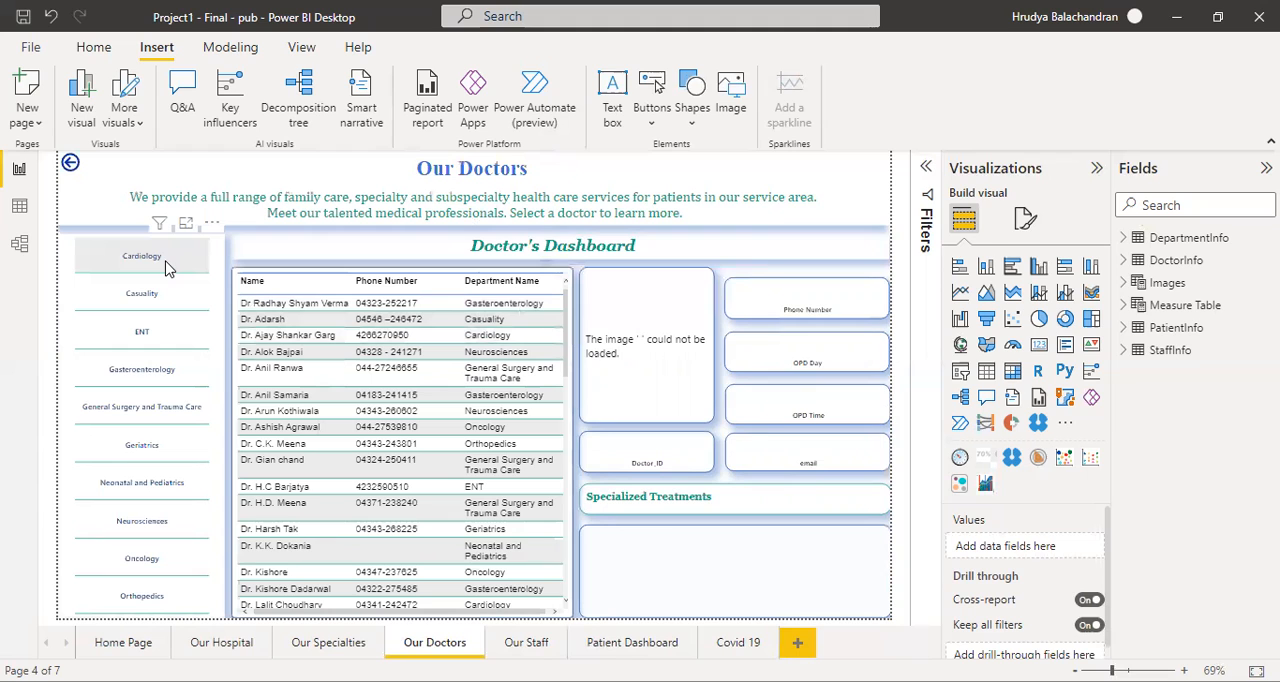
{"action": "left_click", "coordinate": [140, 256]}
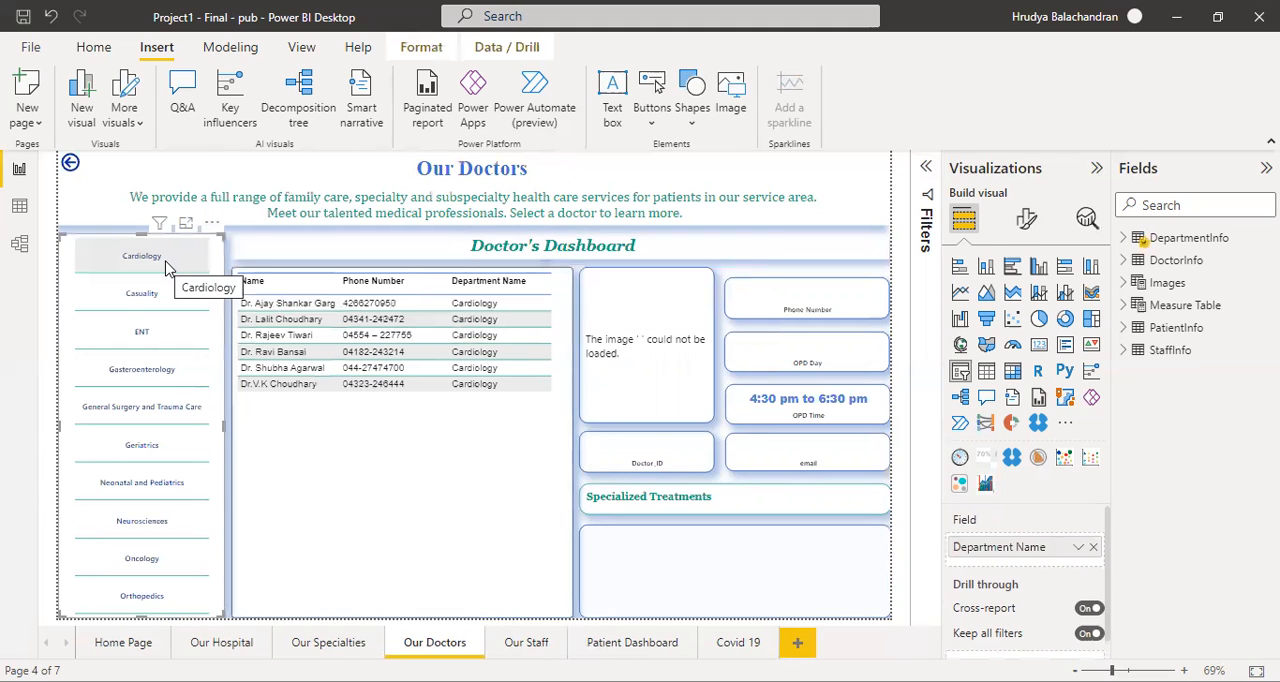
{"action": "left_click", "coordinate": [140, 256]}
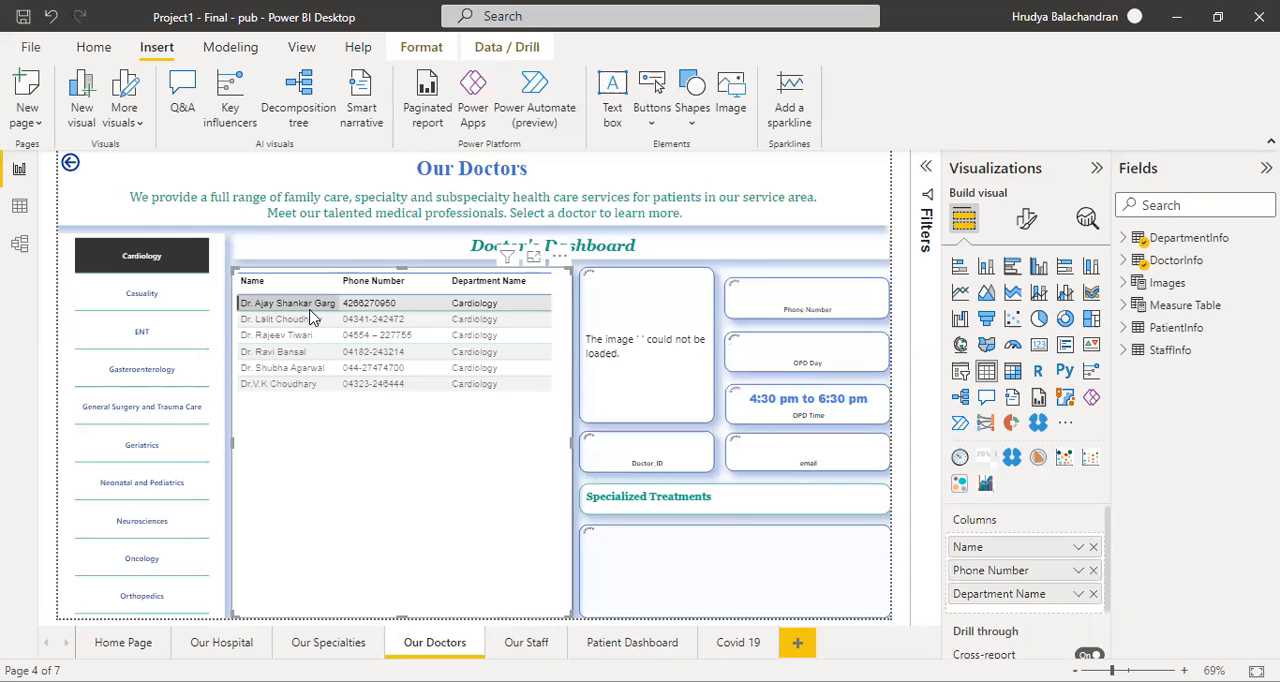
{"action": "left_click", "coordinate": [286, 302]}
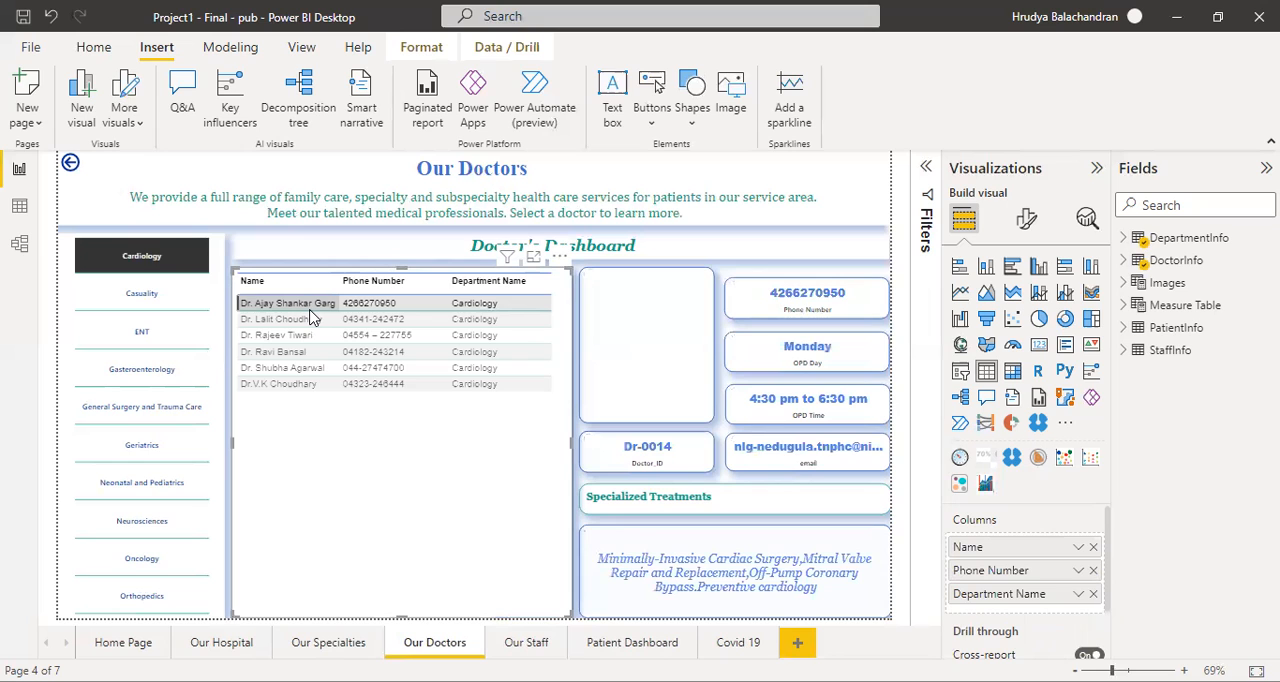
{"action": "left_click", "coordinate": [288, 302]}
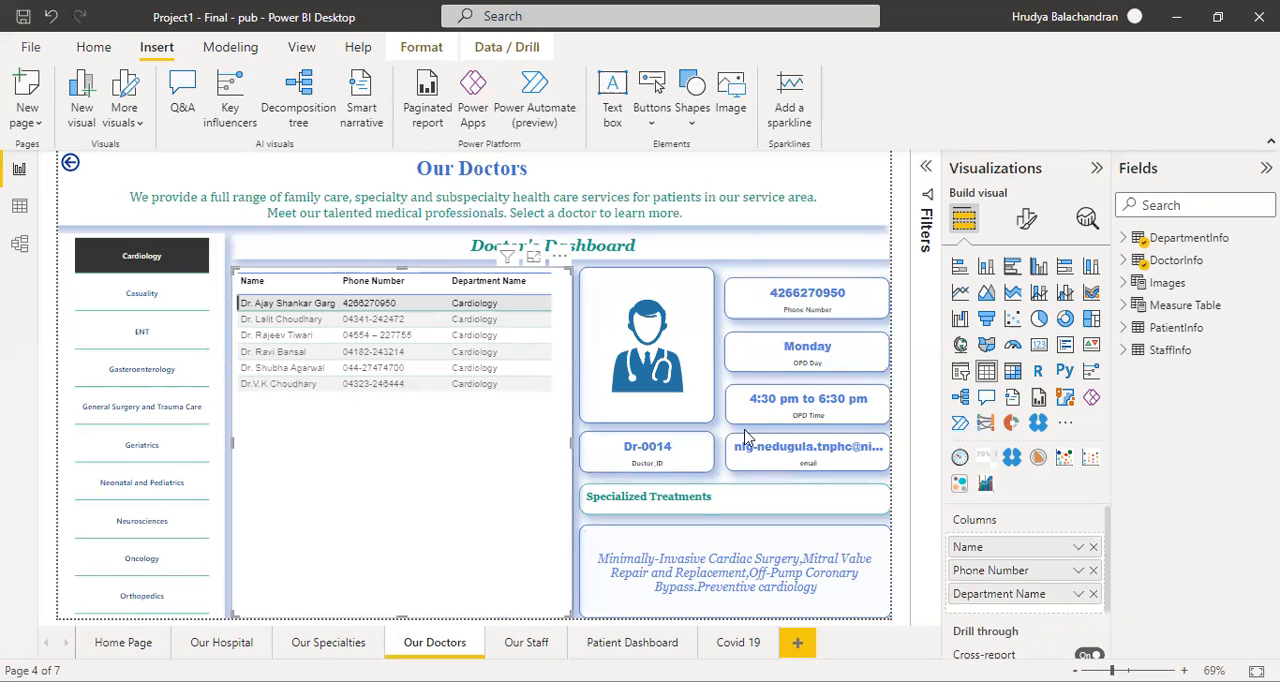
{"action": "mouse_move", "coordinate": [562, 528]}
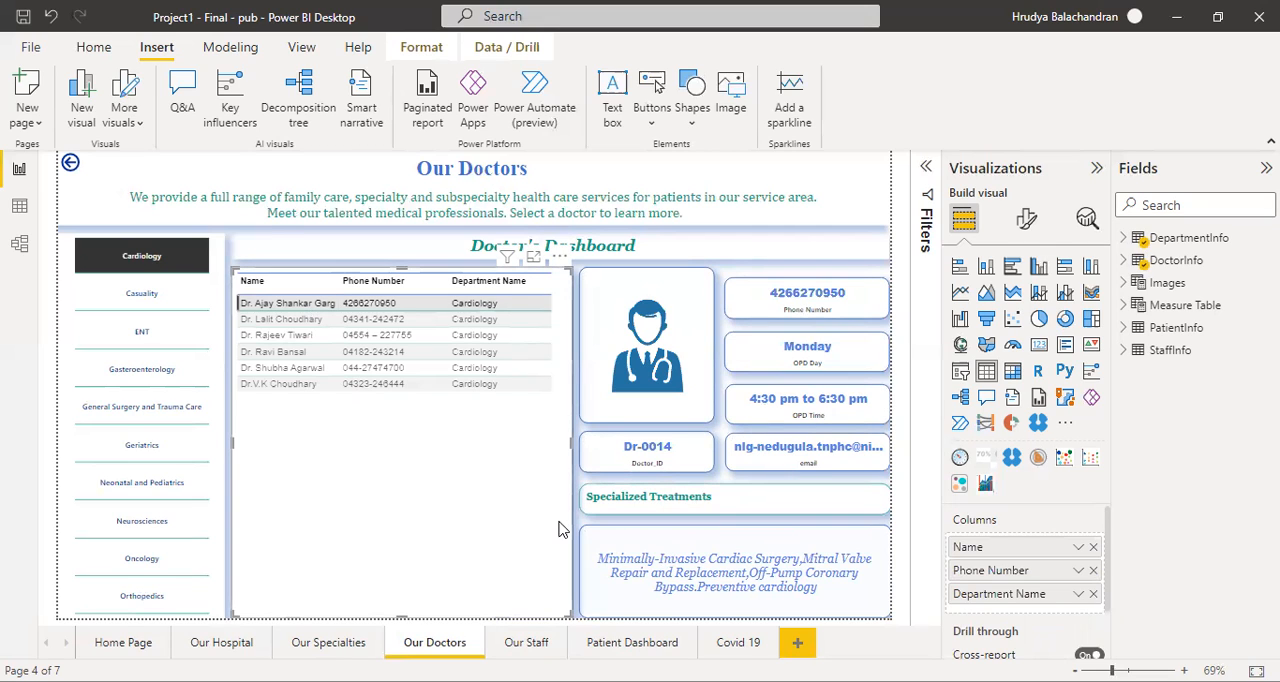
{"action": "mouse_move", "coordinate": [476, 450]}
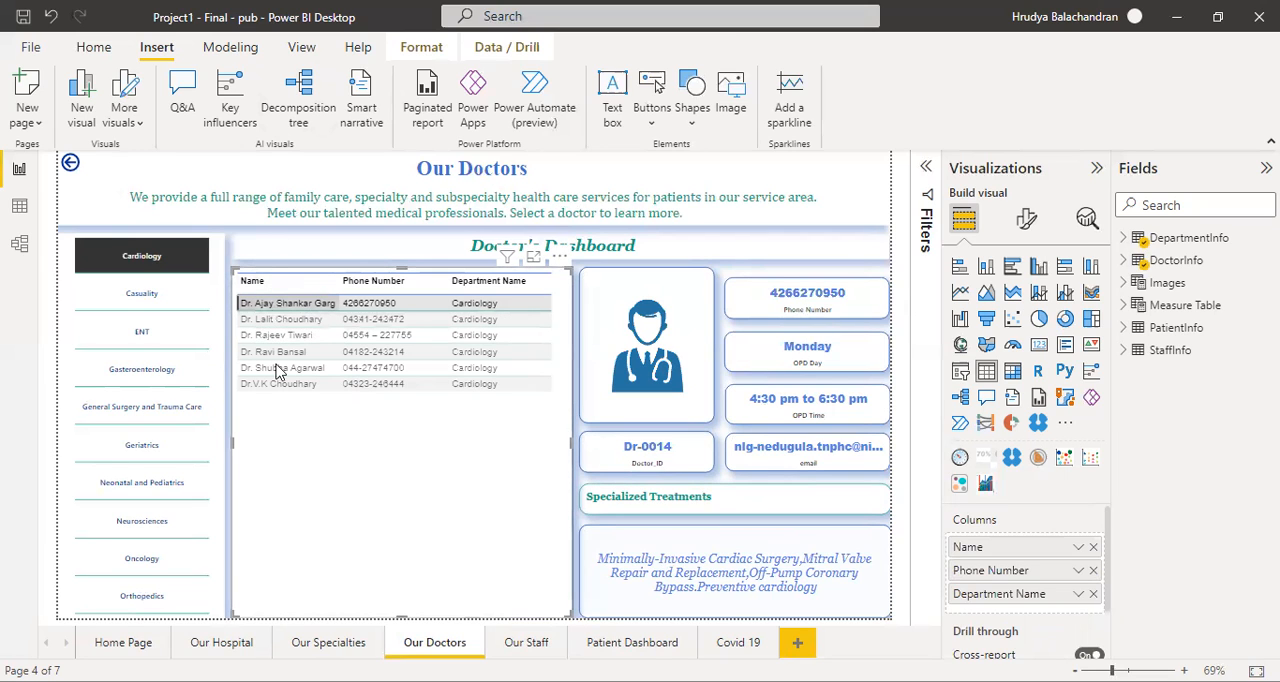
{"action": "left_click", "coordinate": [290, 368]}
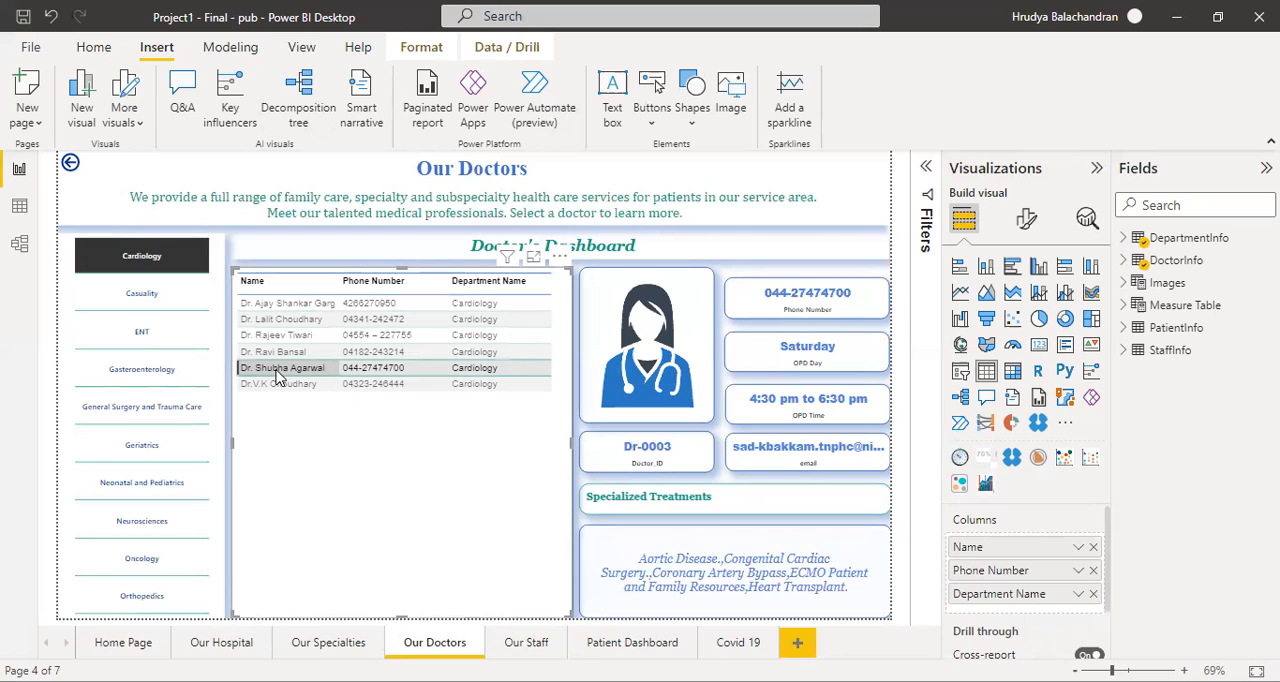
{"action": "mouse_move", "coordinate": [160, 264]}
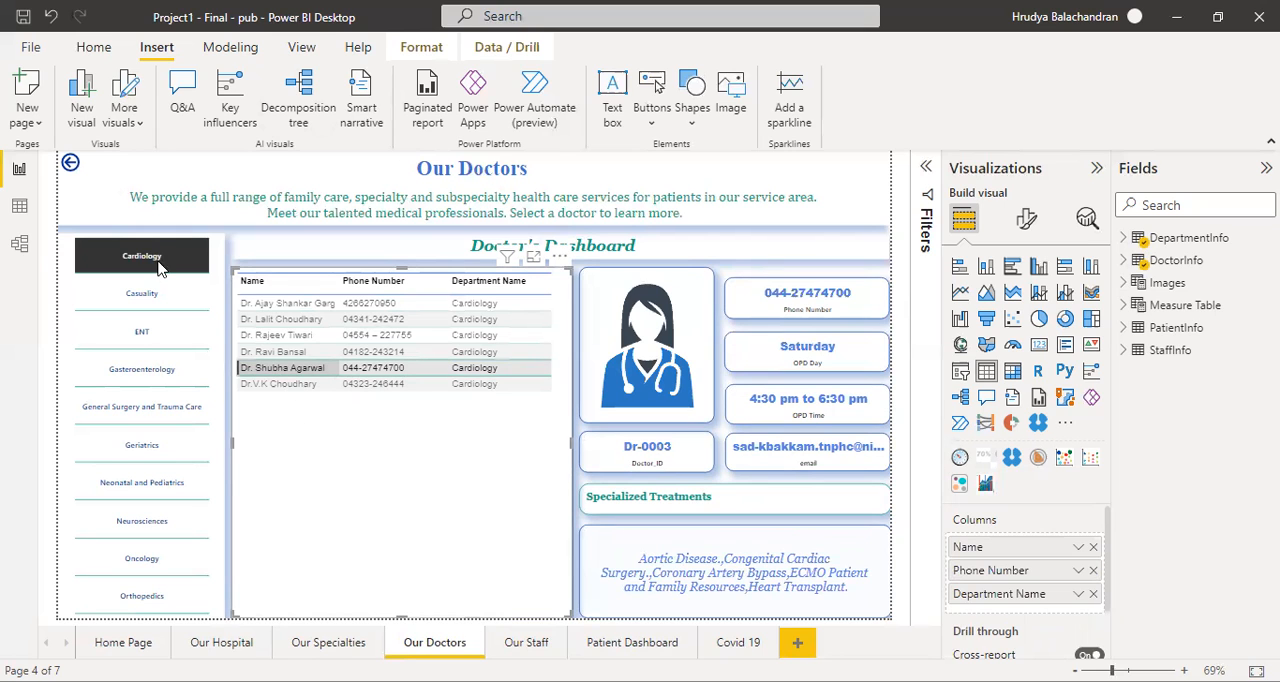
Deselect Cardiology in the department slicer so all doctors are listed again.
{"action": "left_click", "coordinate": [142, 256]}
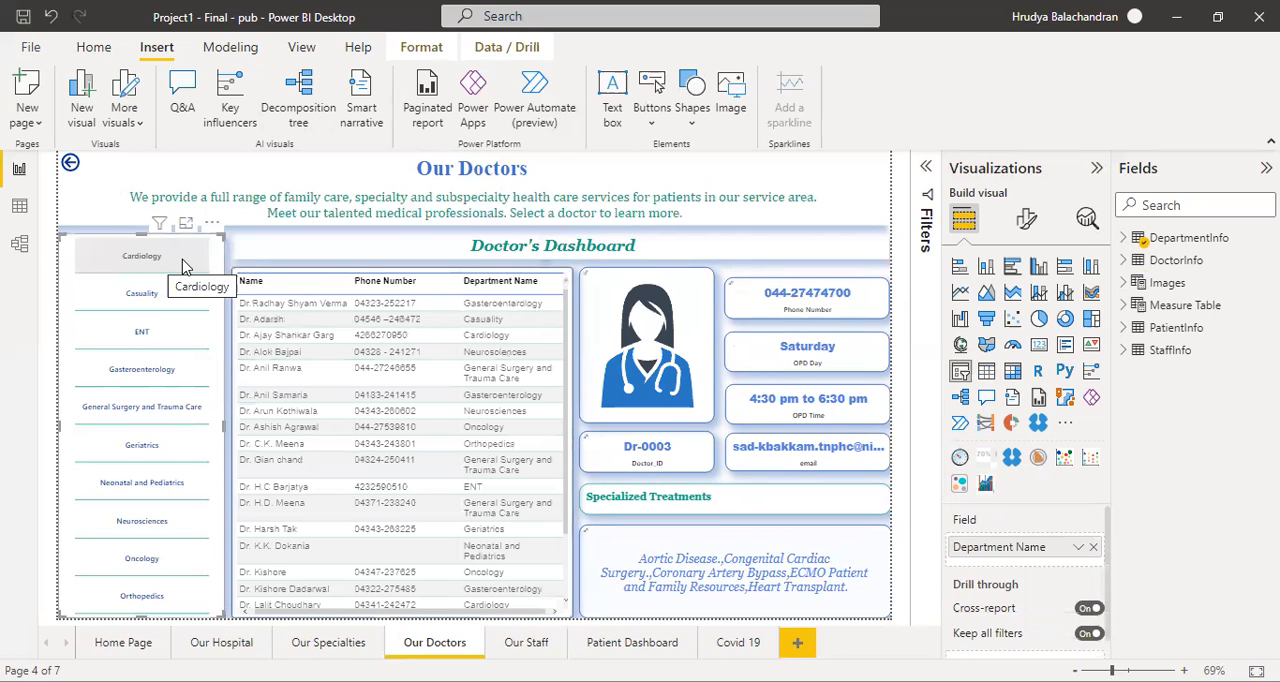
{"action": "scroll", "scroll_direction": "down", "scroll_amount": 3}
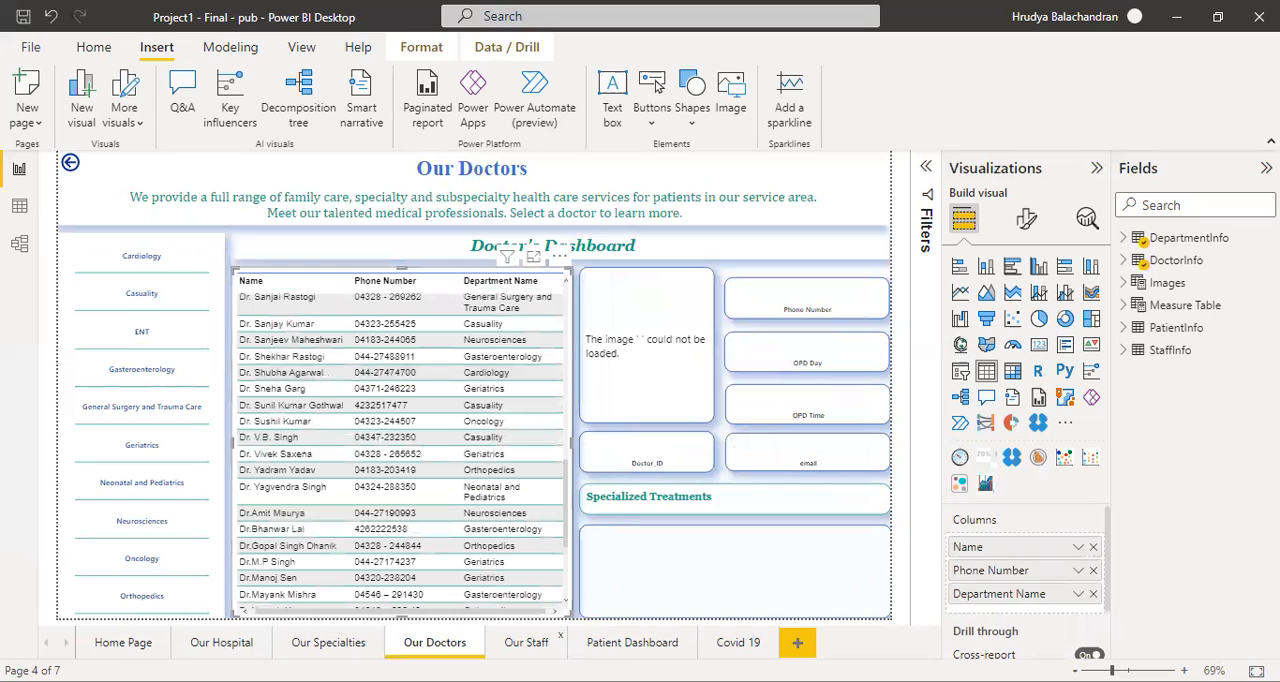
{"action": "mouse_move", "coordinate": [526, 642]}
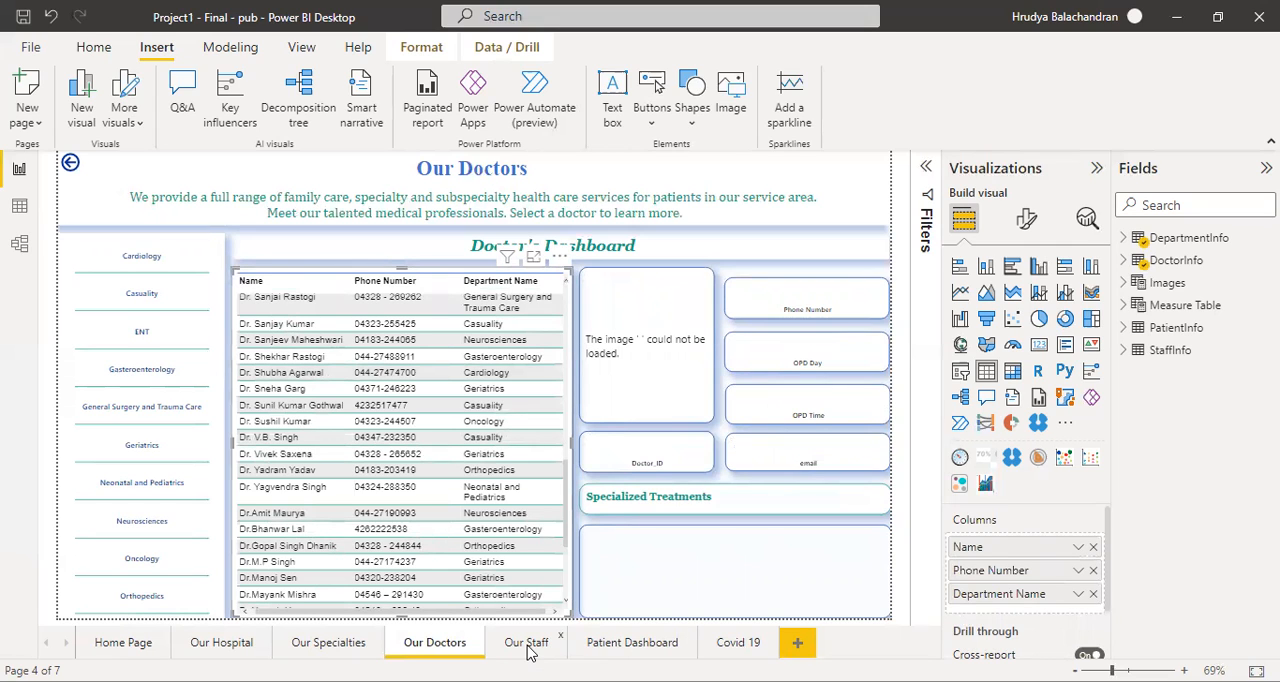
Switch to the Our Staff page with its staff allocation chart and staff table.
{"action": "left_click", "coordinate": [524, 642]}
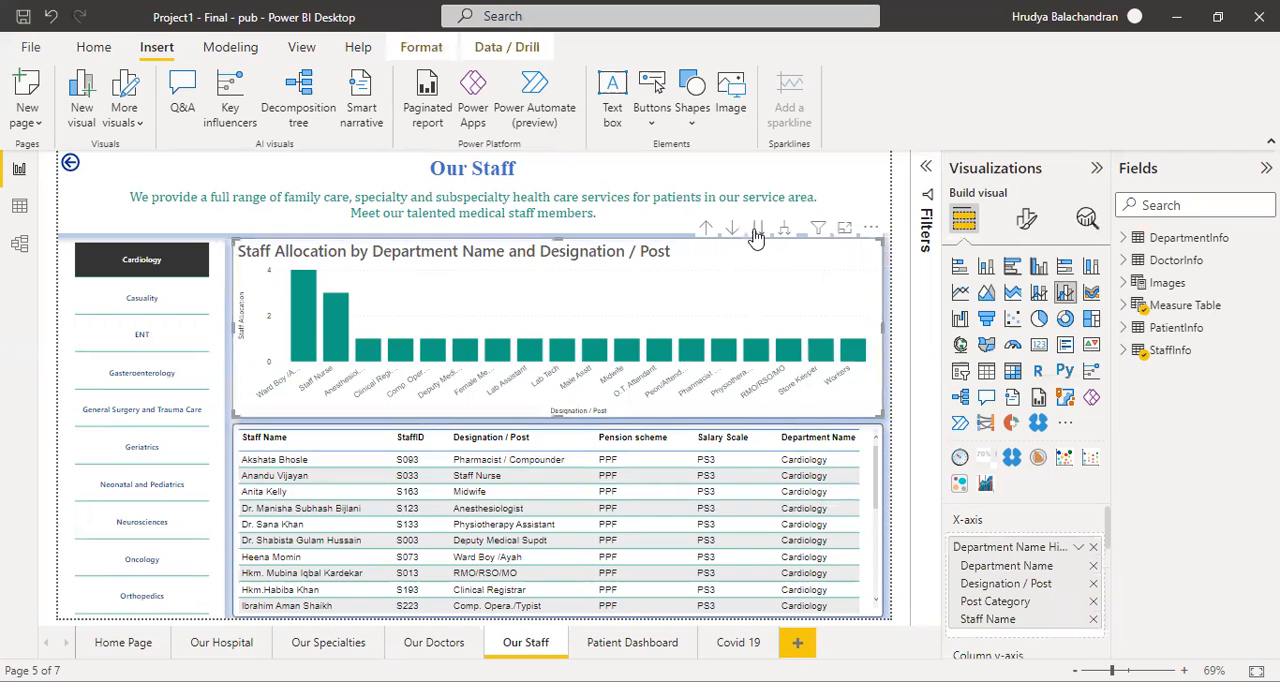
{"action": "mouse_move", "coordinate": [760, 230]}
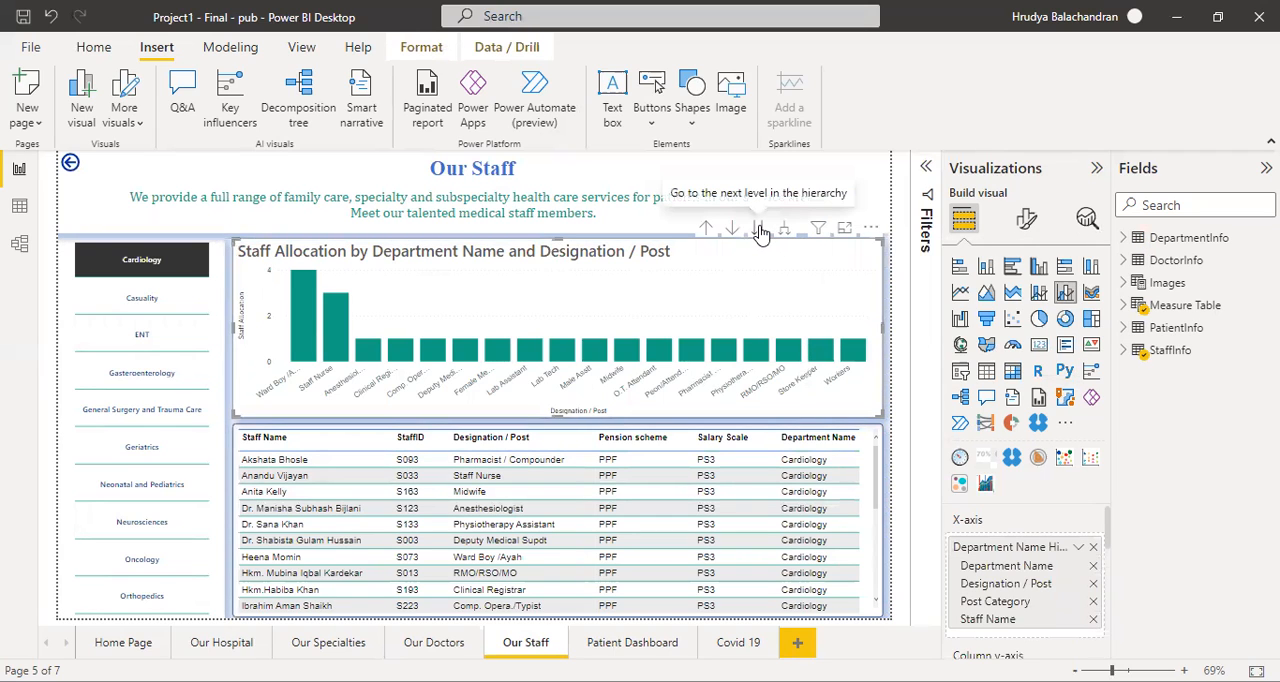
Drill the Staff Allocation chart down to post category and staff names, then back up to Designation / Post.
{"action": "left_click", "coordinate": [760, 228]}
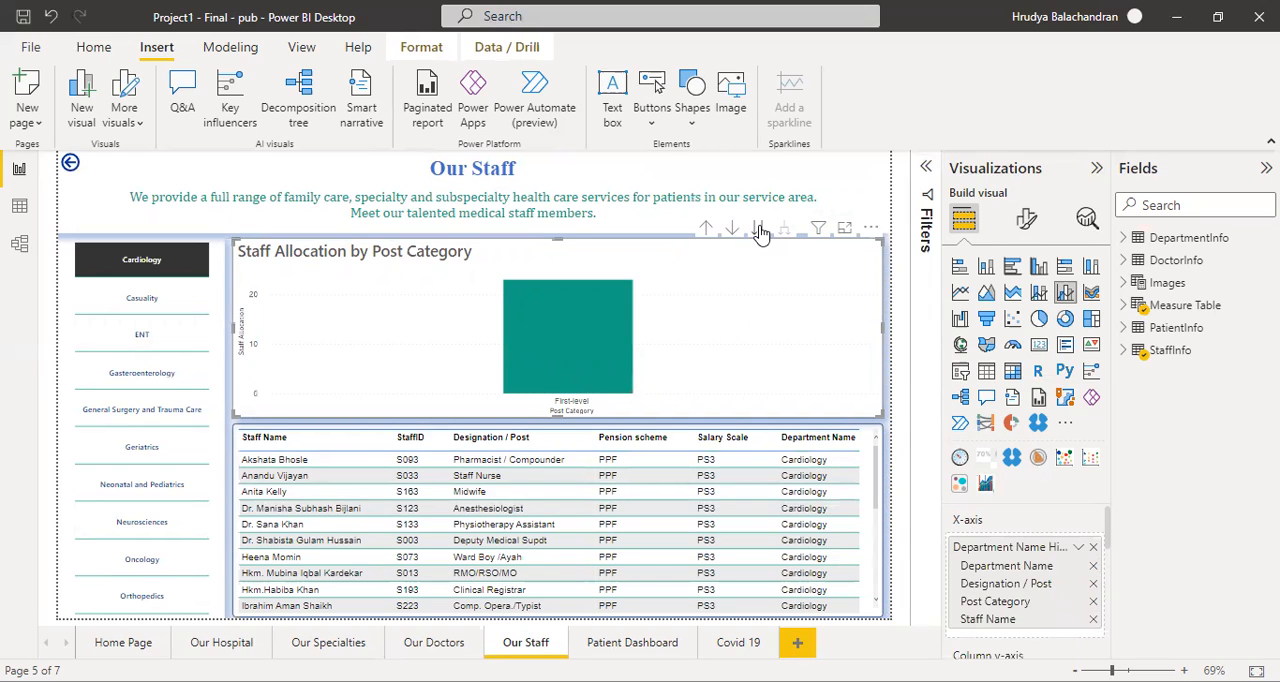
{"action": "mouse_move", "coordinate": [760, 230]}
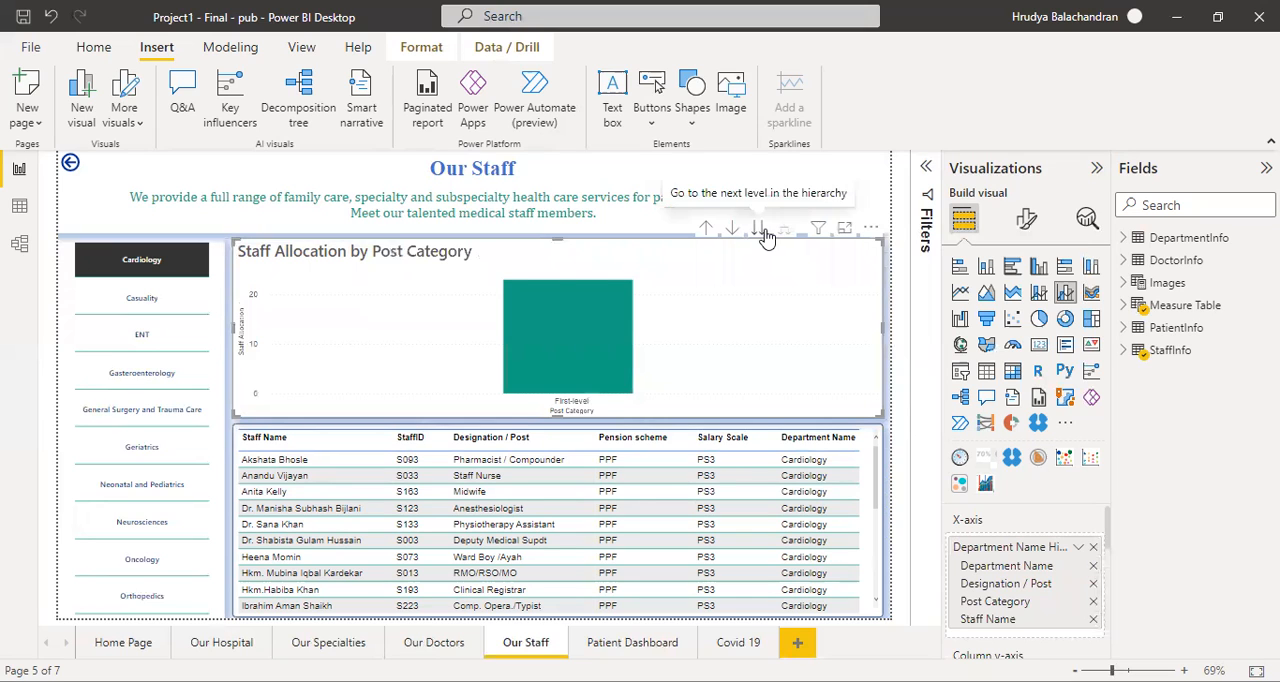
{"action": "left_click", "coordinate": [732, 228]}
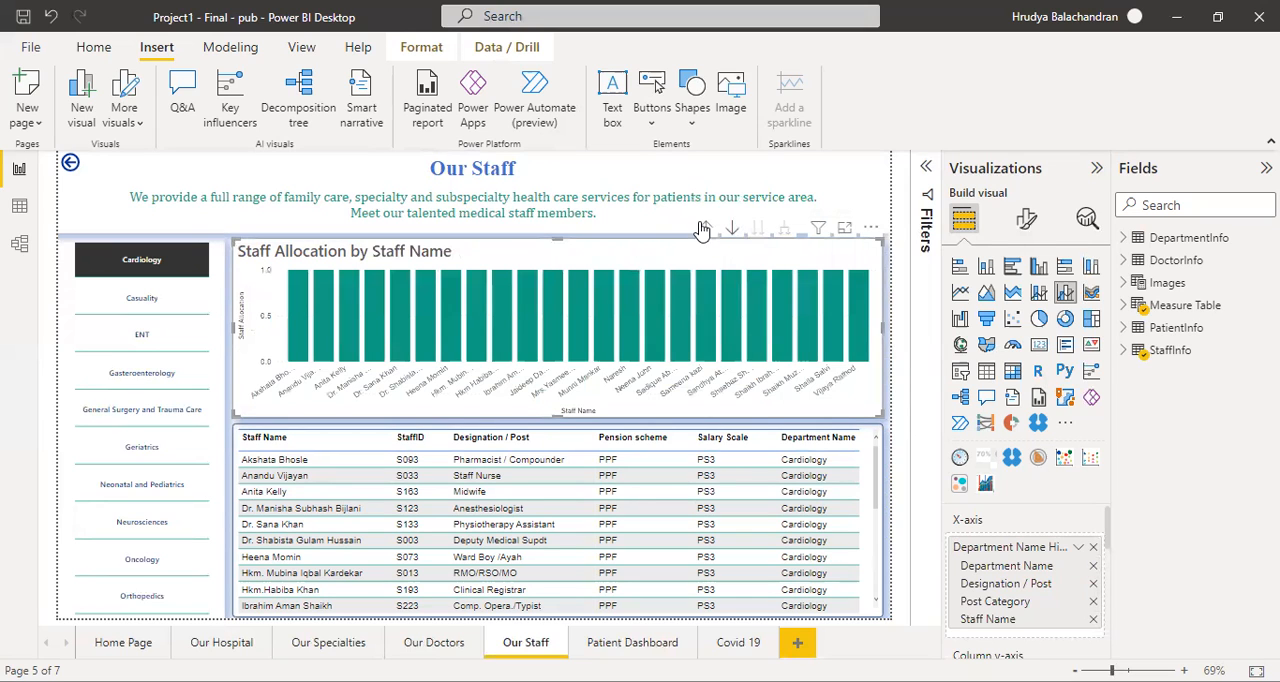
{"action": "left_click", "coordinate": [704, 228]}
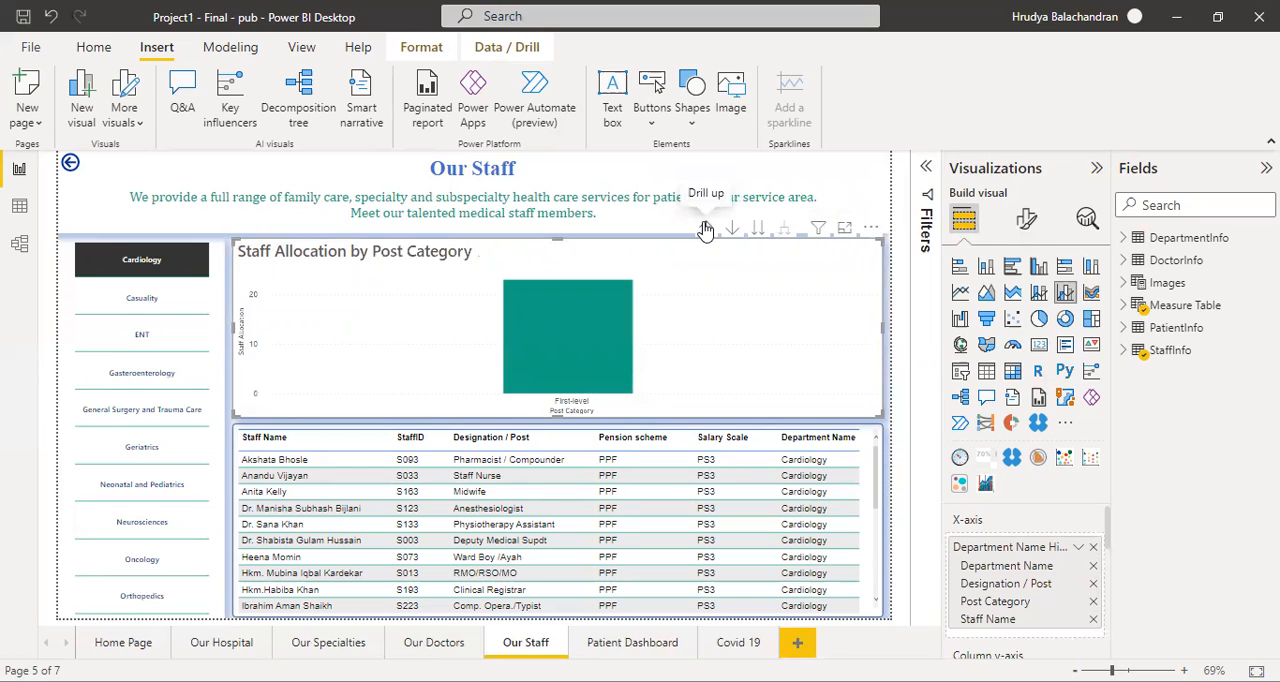
{"action": "left_click", "coordinate": [704, 228]}
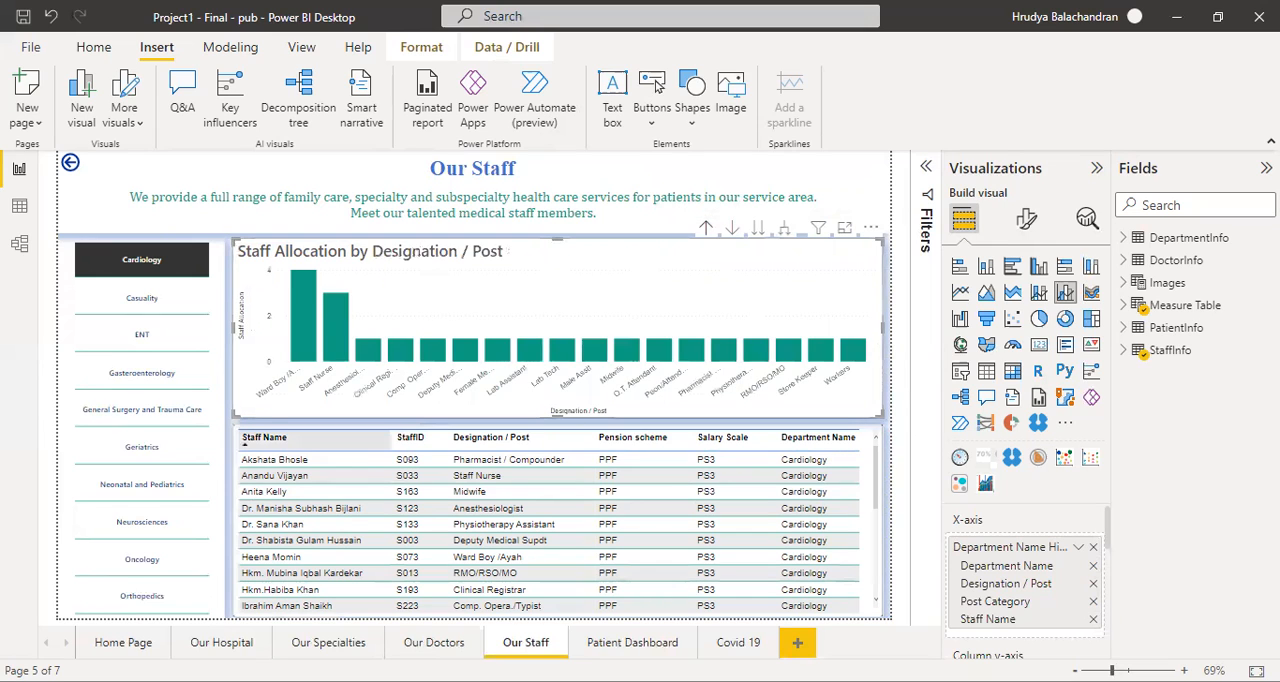
{"action": "left_click", "coordinate": [142, 260]}
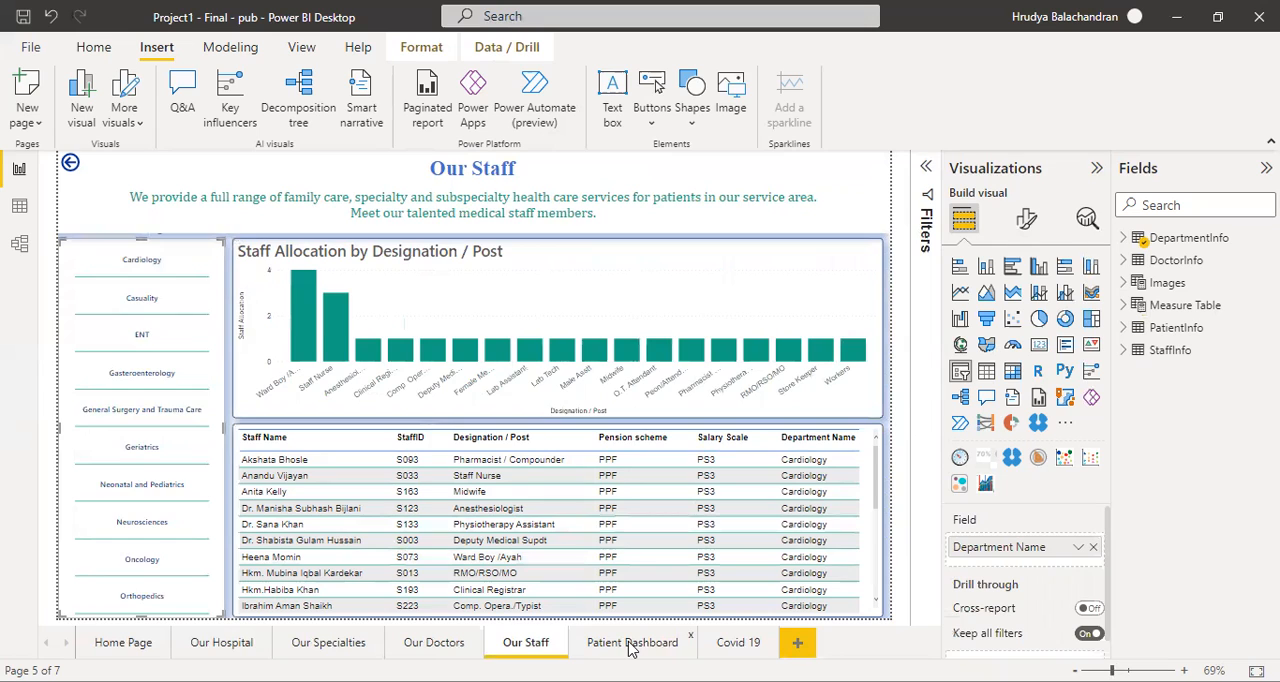
Switch to the Patient Dashboard page with its admission and cost table.
{"action": "left_click", "coordinate": [632, 642]}
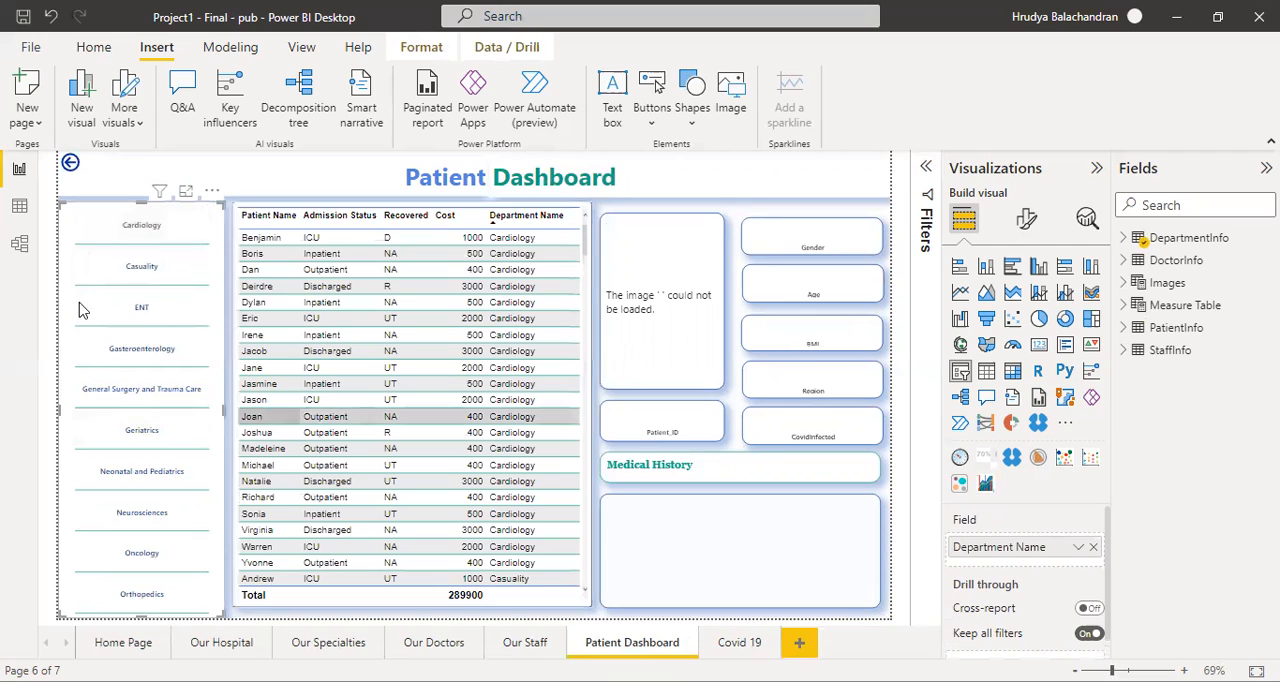
{"action": "mouse_move", "coordinate": [140, 224]}
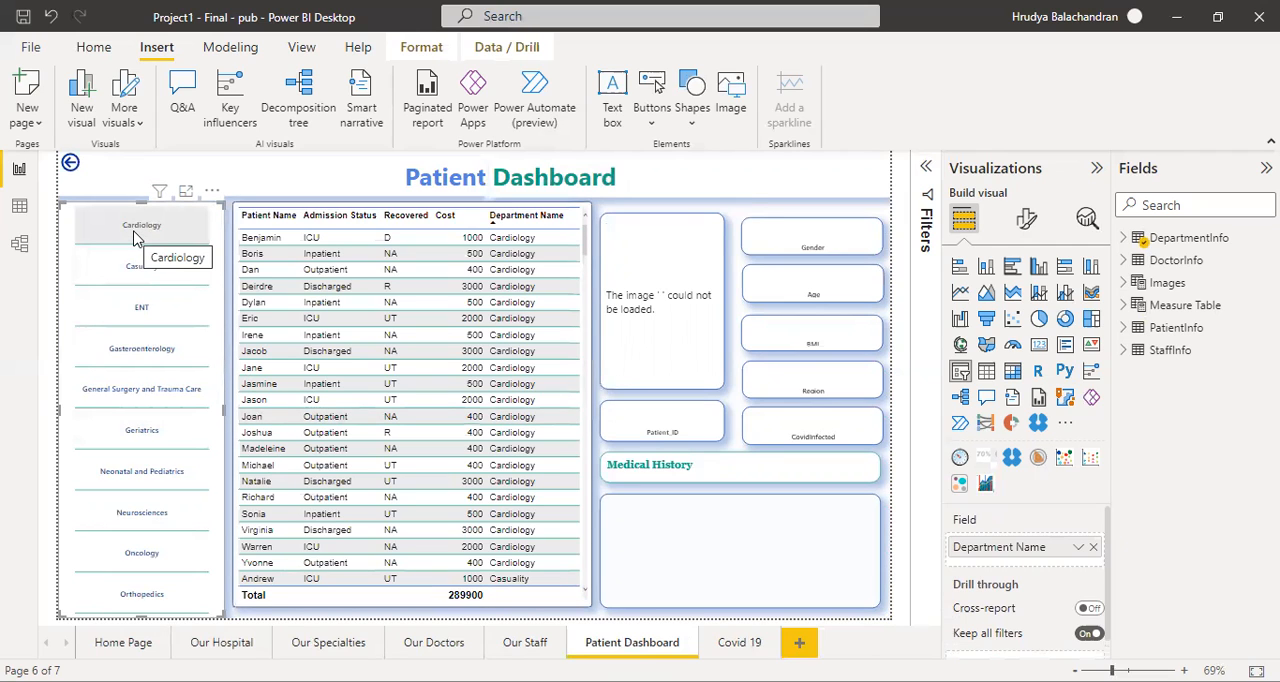
{"action": "mouse_move", "coordinate": [136, 250]}
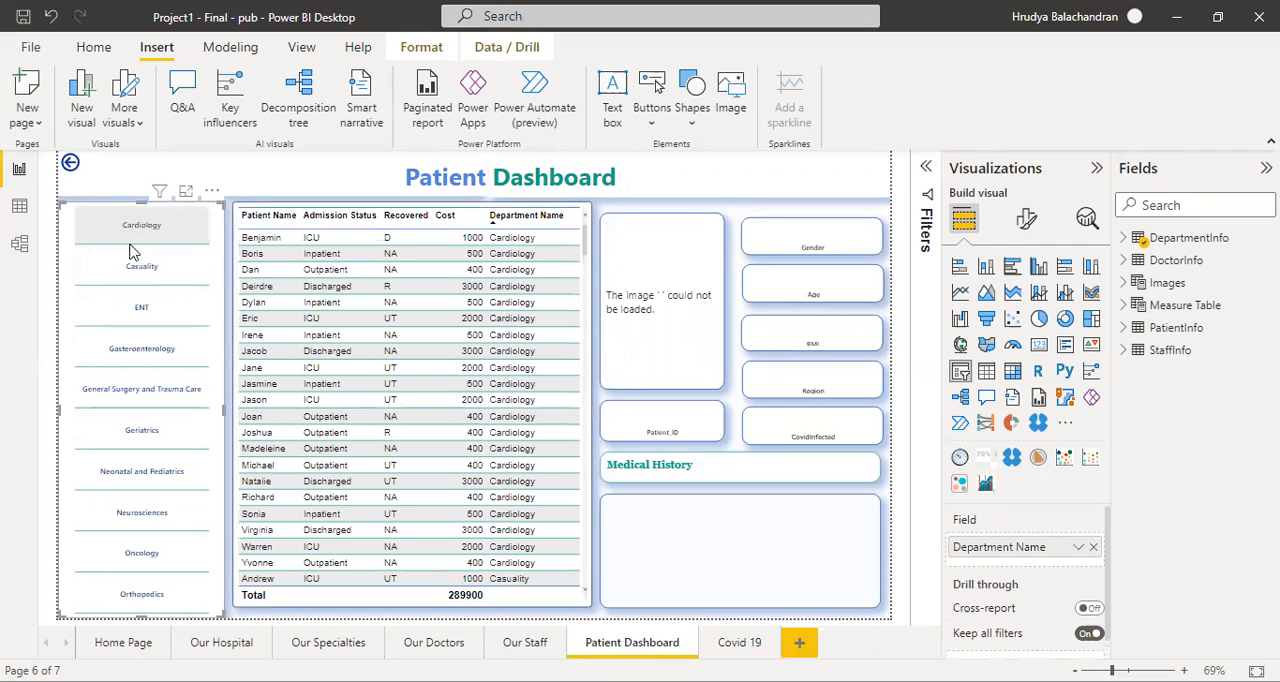
Select Cardiology in the department slicer, dropping the patient cost total to 26,300.
{"action": "left_click", "coordinate": [140, 224]}
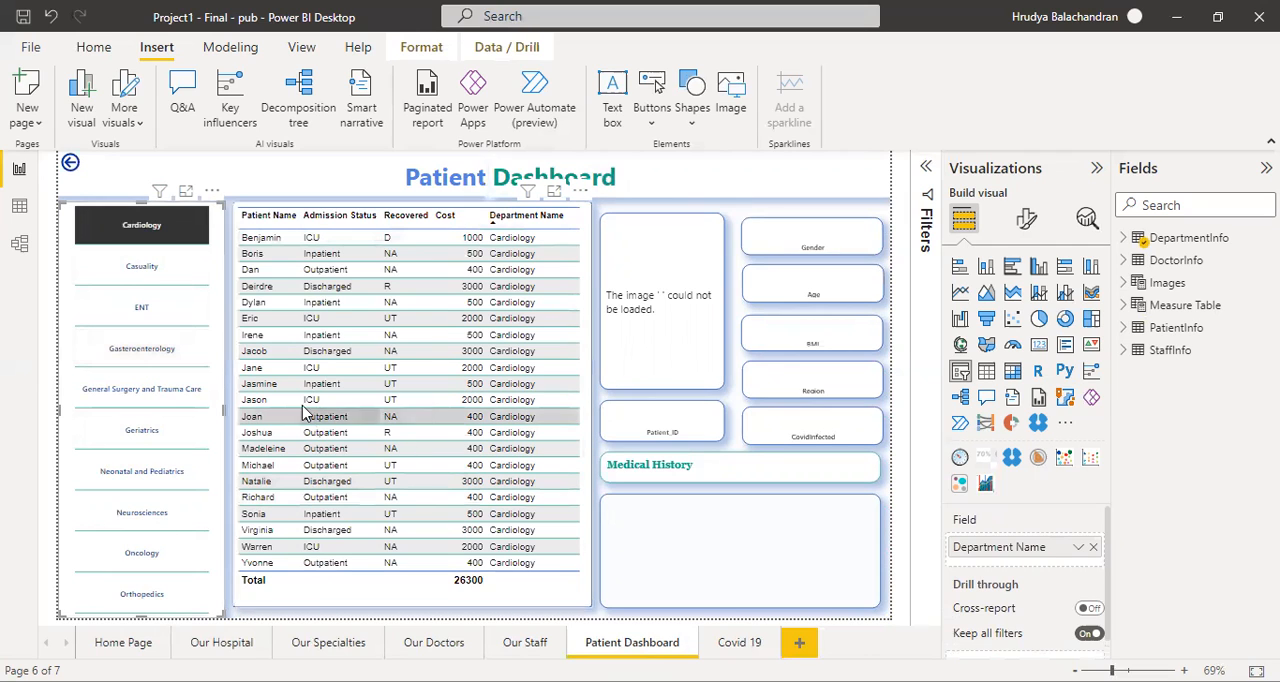
{"action": "left_click", "coordinate": [260, 238]}
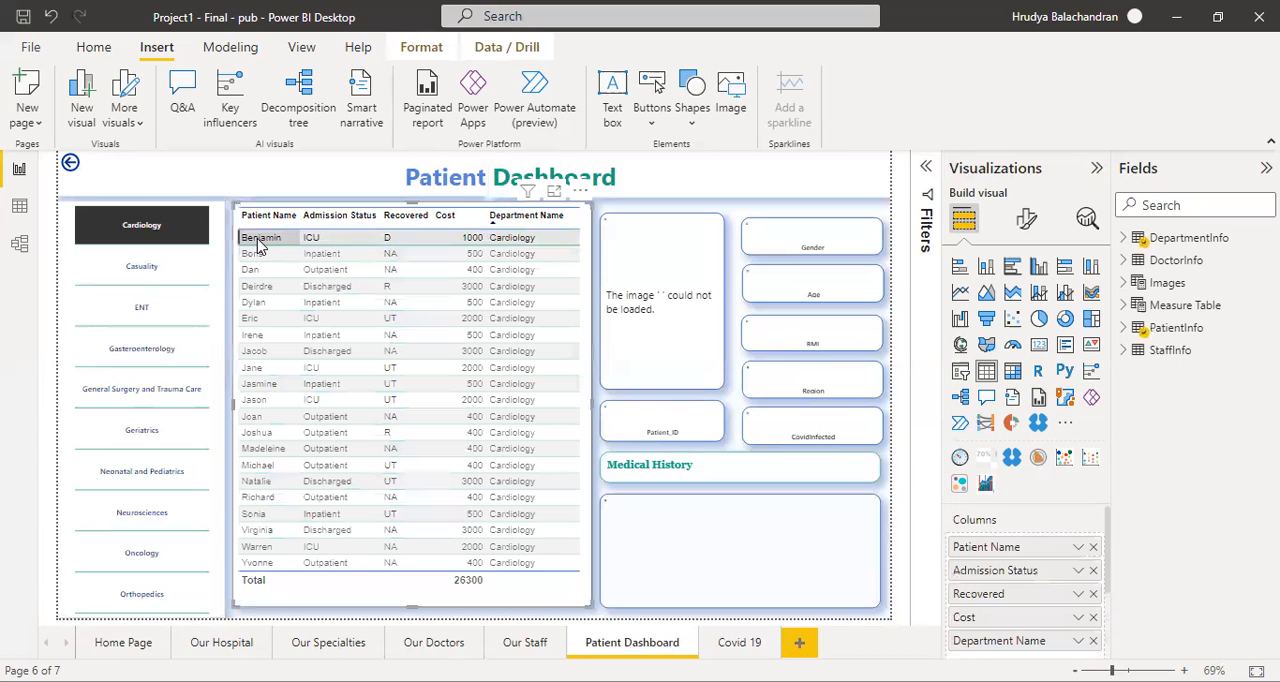
Select Cardiology patient rows, ending on female patient P1001 from Ireland with conjunctivitis history.
{"action": "left_click", "coordinate": [260, 238]}
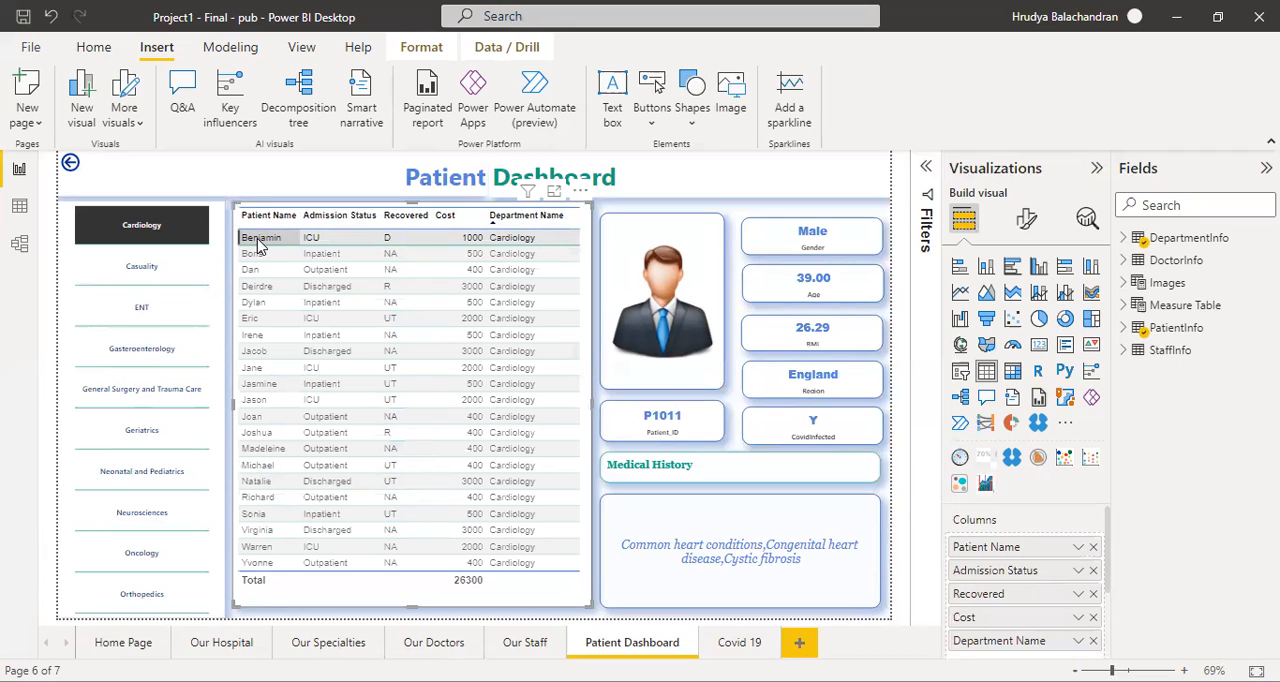
{"action": "left_click", "coordinate": [270, 352]}
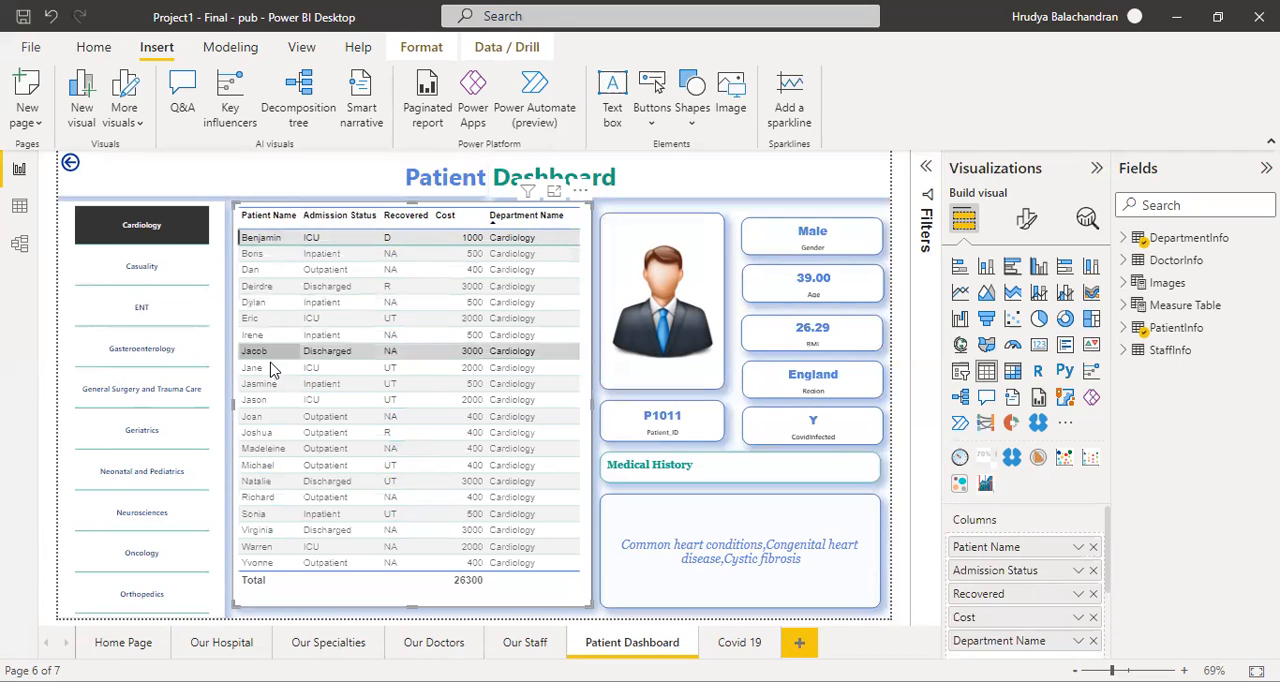
{"action": "left_click", "coordinate": [252, 382]}
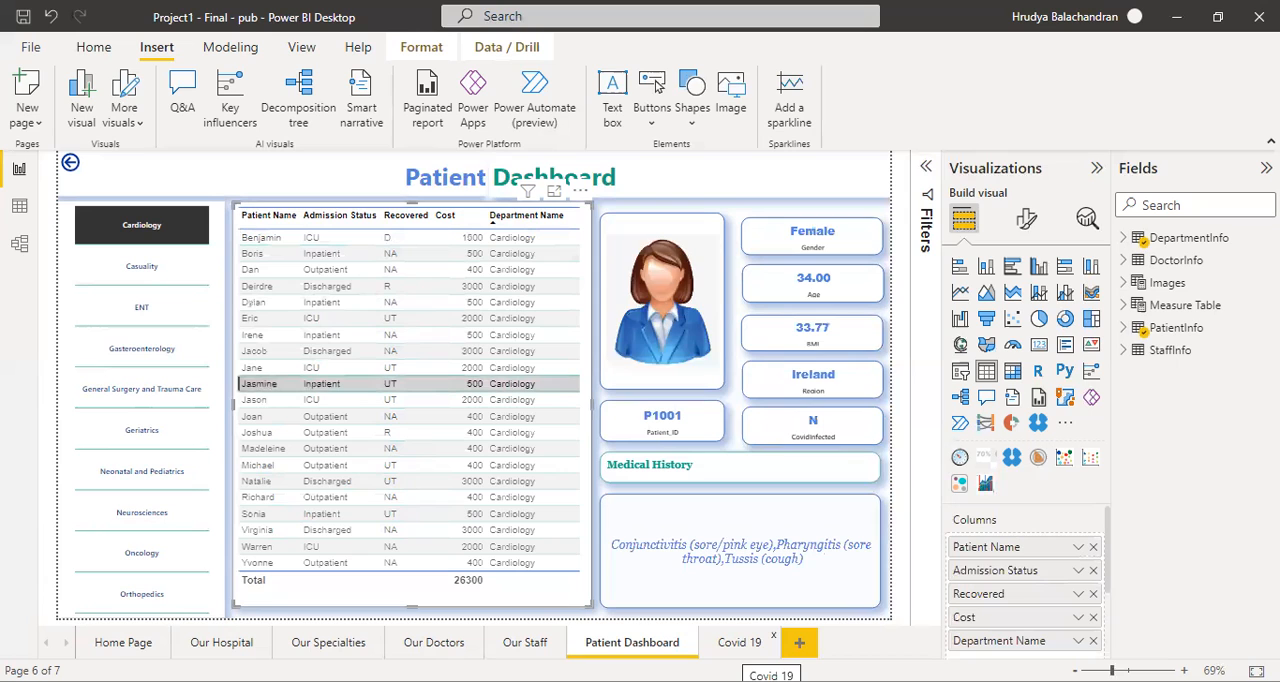
{"action": "mouse_move", "coordinate": [736, 652]}
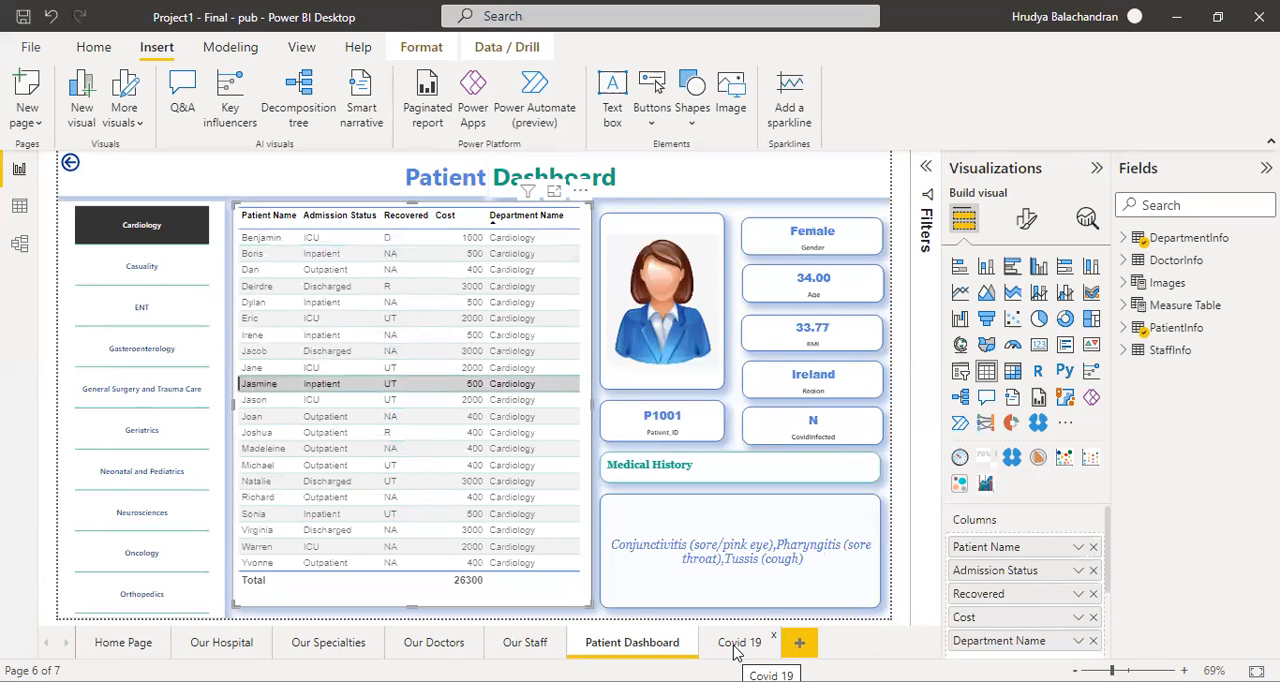
Switch to the Covid 19 page showing the COVID-19 Hospitalization Dashboard.
{"action": "left_click", "coordinate": [740, 642]}
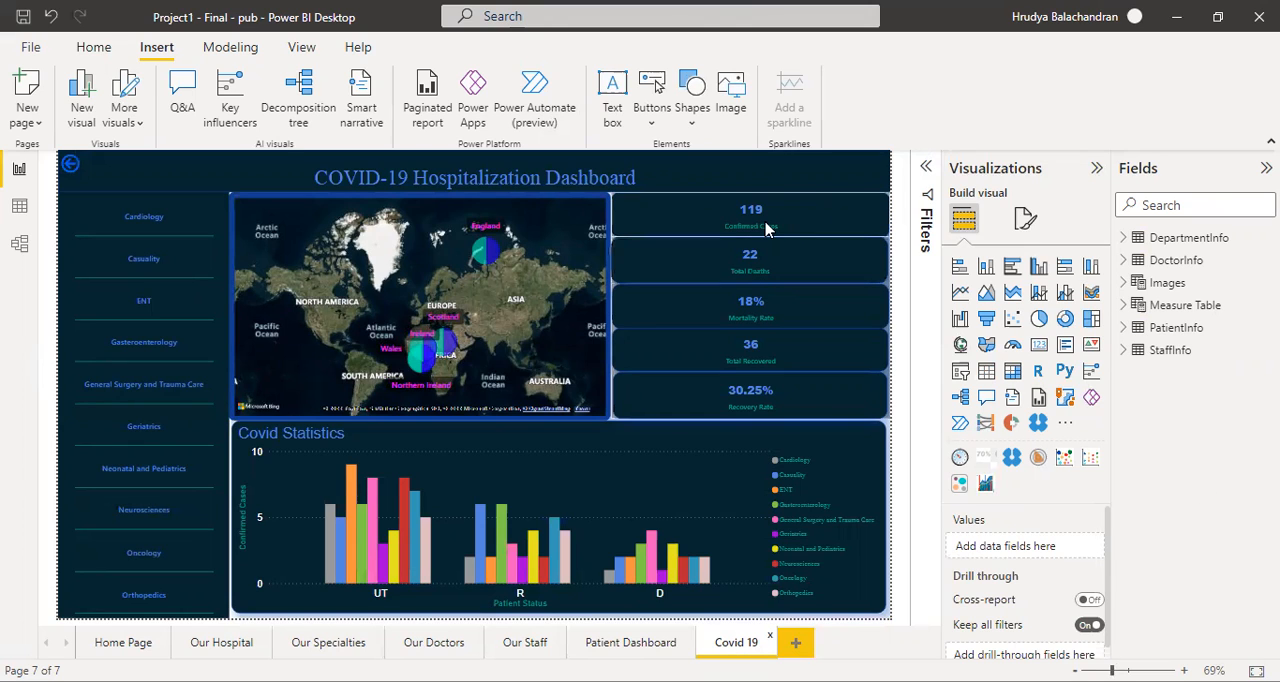
{"action": "mouse_move", "coordinate": [752, 222]}
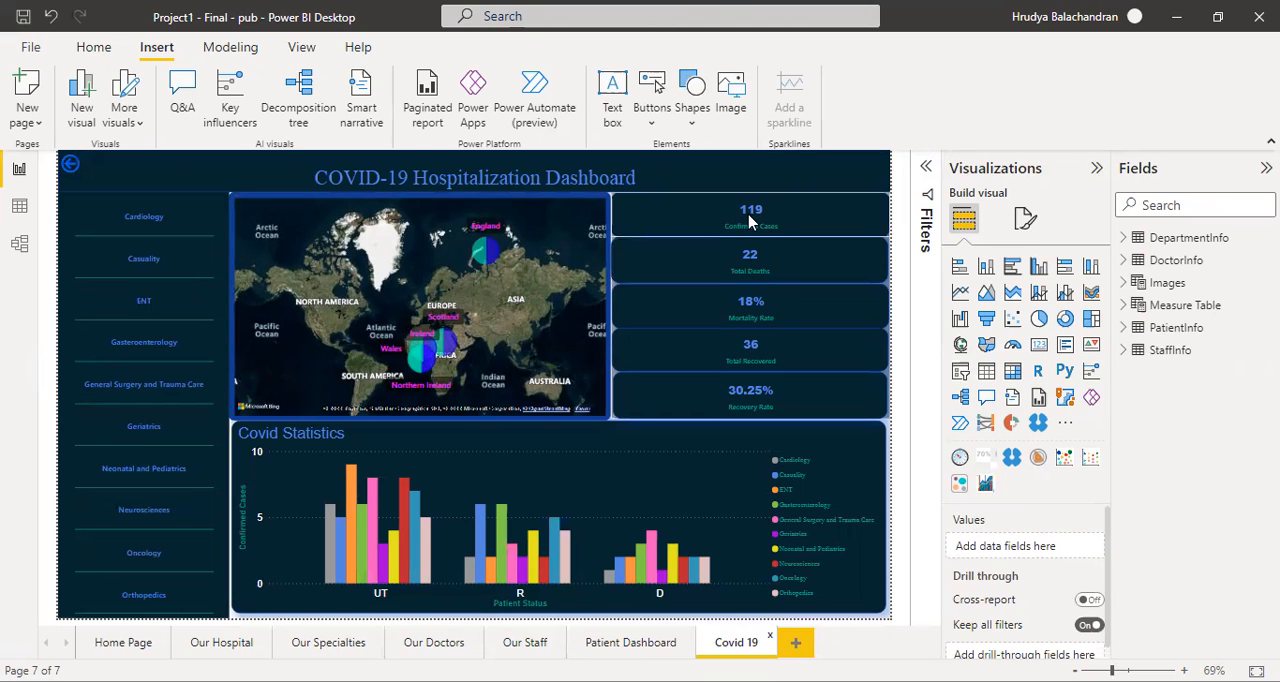
{"action": "mouse_move", "coordinate": [752, 218]}
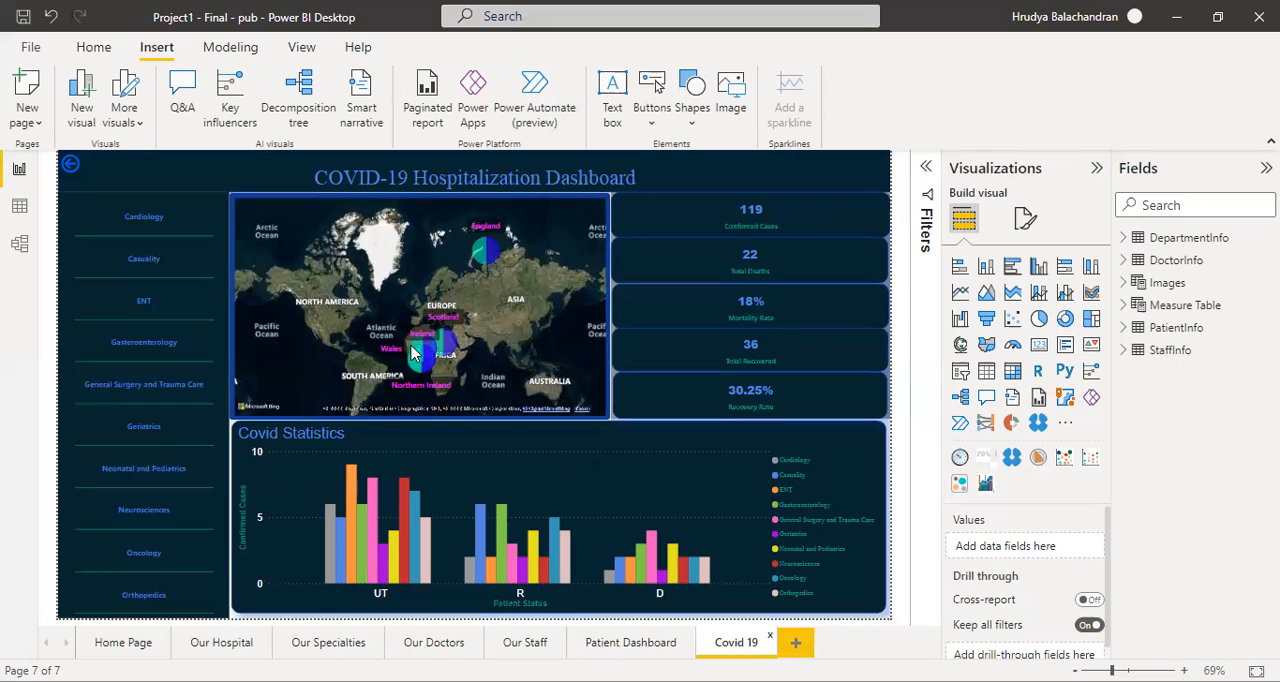
{"action": "mouse_move", "coordinate": [420, 350]}
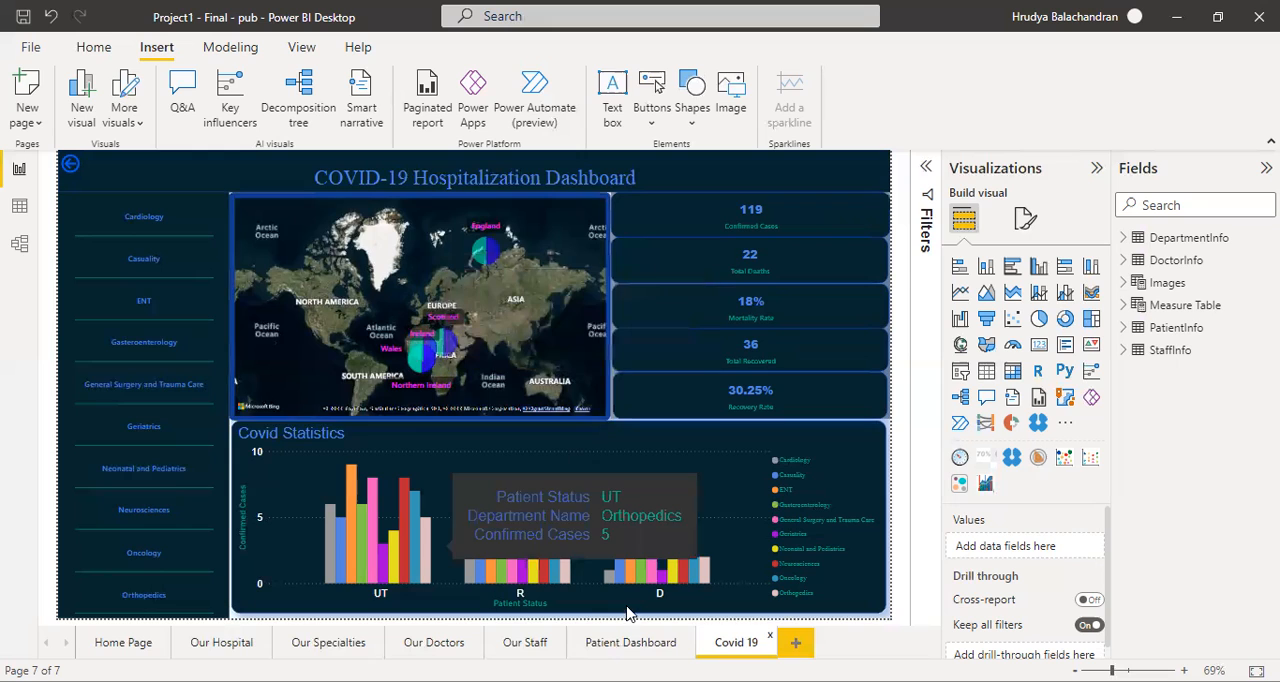
{"action": "mouse_move", "coordinate": [630, 614]}
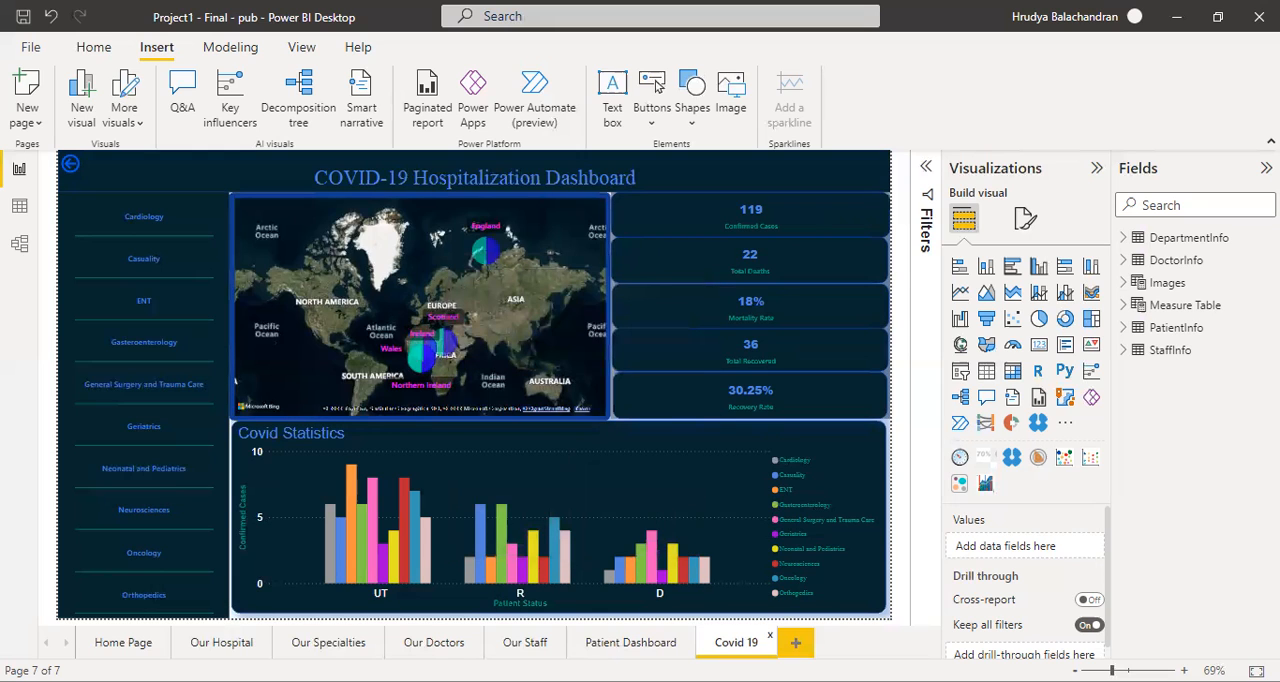